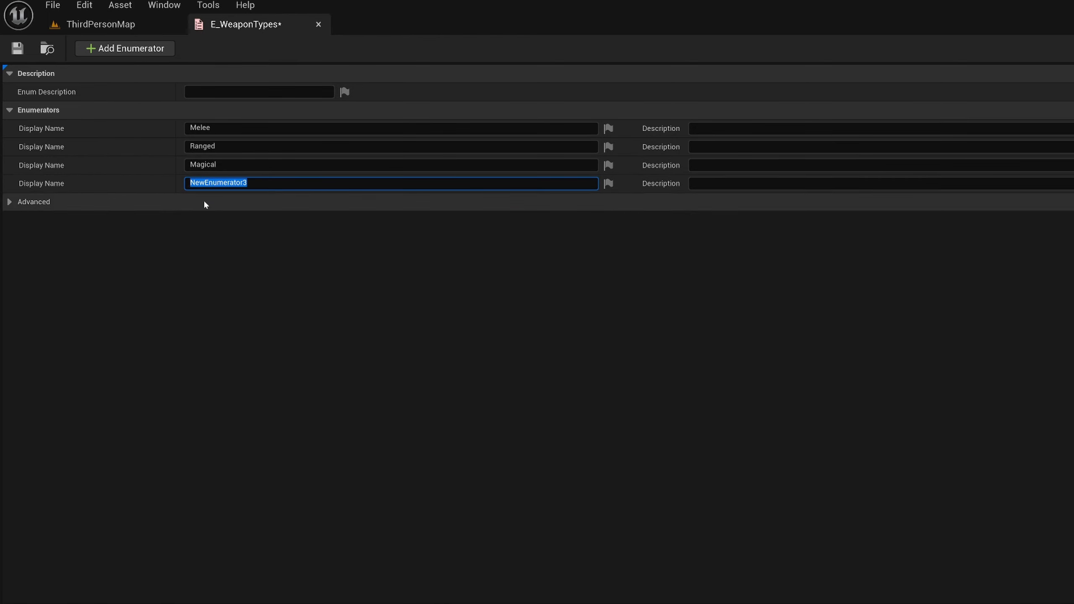
# Step: Close E_WeaponTypes and return to ThirdPersonMap with the Content folder showing
pyautogui.write('M')
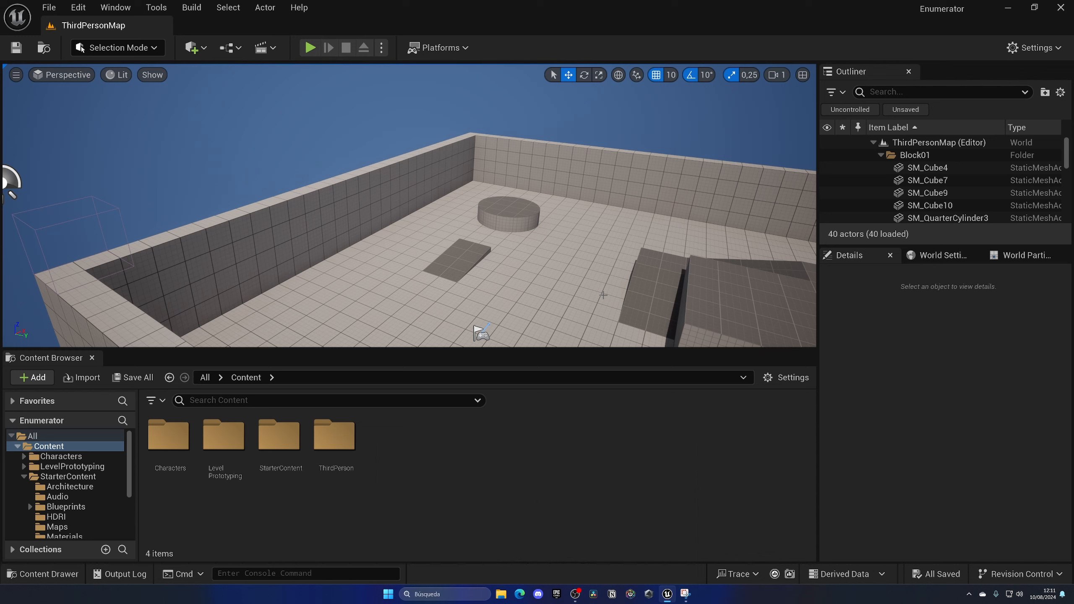
pyautogui.moveTo(434, 465)
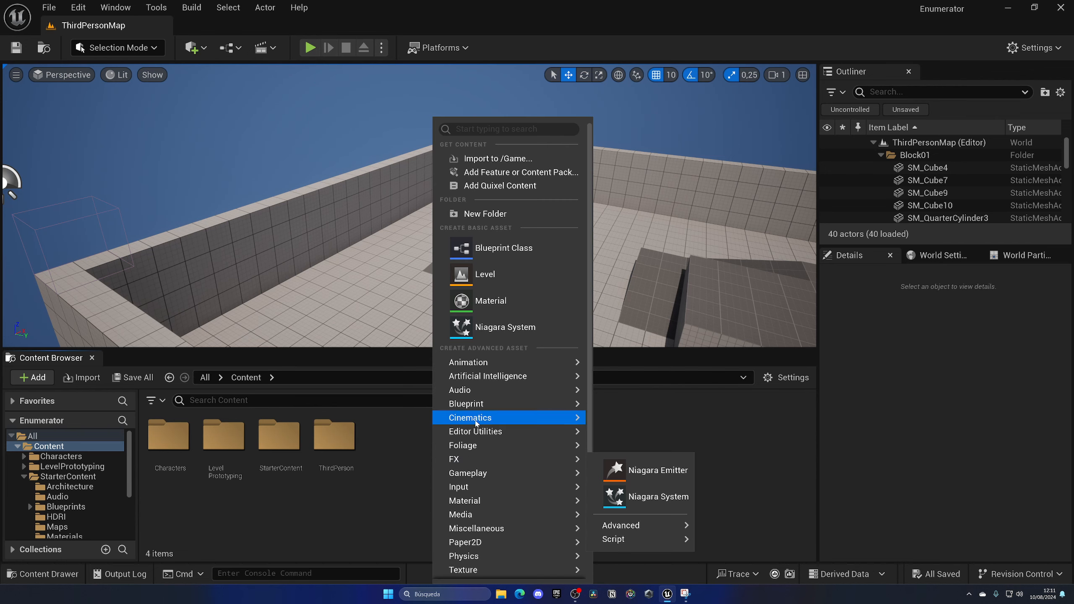
pyautogui.moveTo(482, 404)
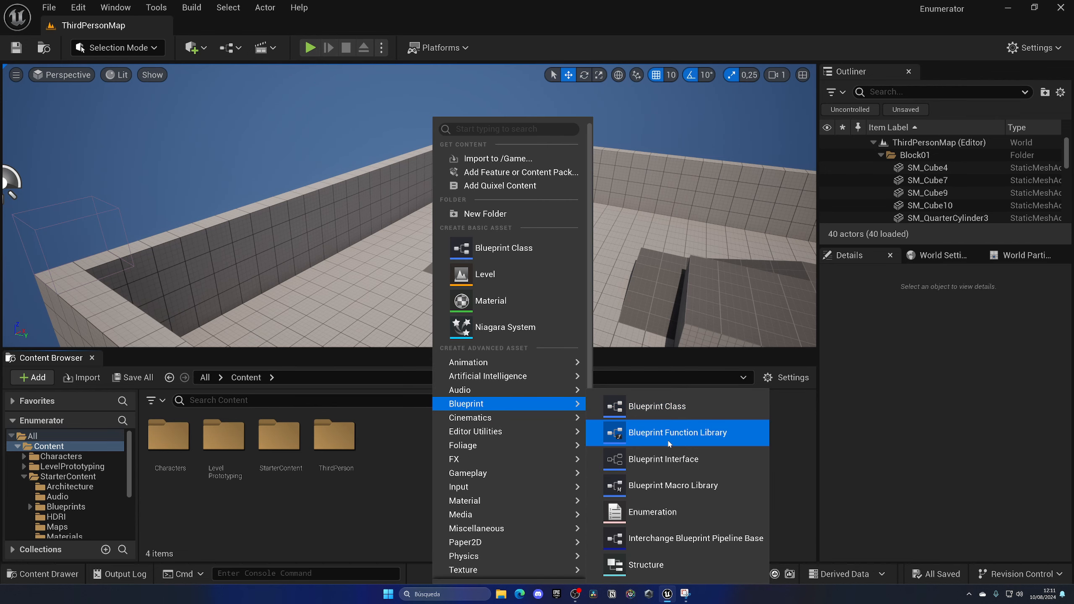
pyautogui.moveTo(638, 520)
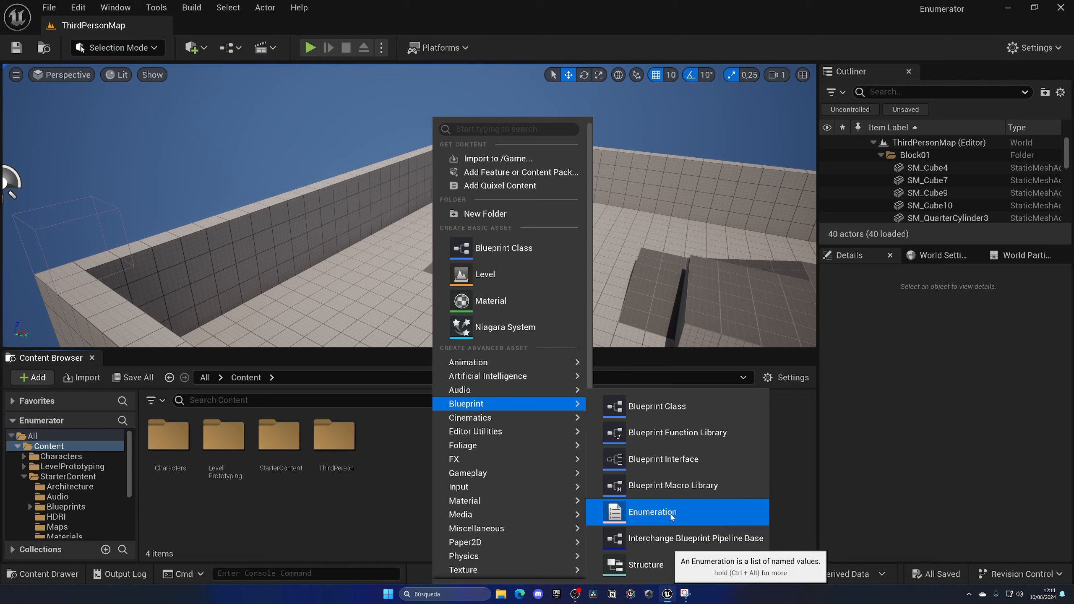
# Step: Create a new enumeration asset in Content and name it E_WeaponTypes
pyautogui.click(653, 513)
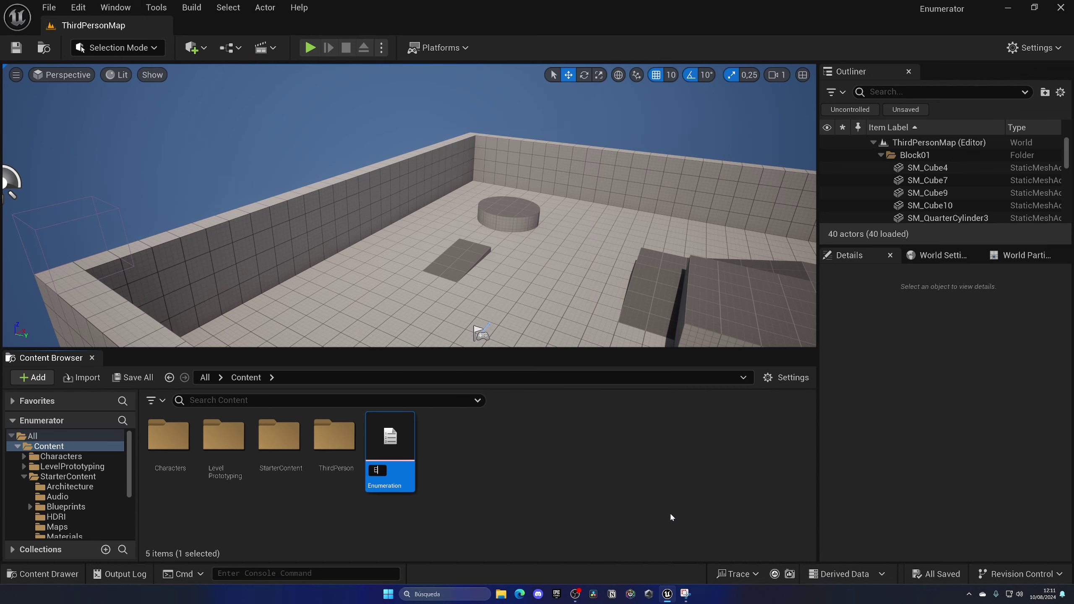
pyautogui.write('E_WeaponTypes')
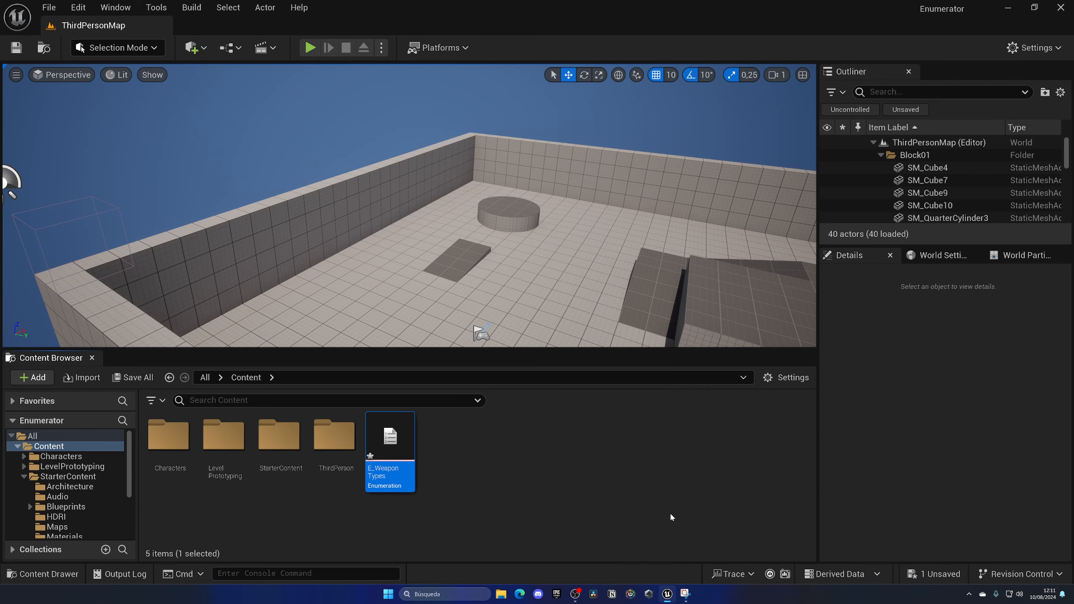
# Step: Open E_WeaponTypes and add enumerators named Melee, Ranged and Magical
pyautogui.doubleClick(390, 436)
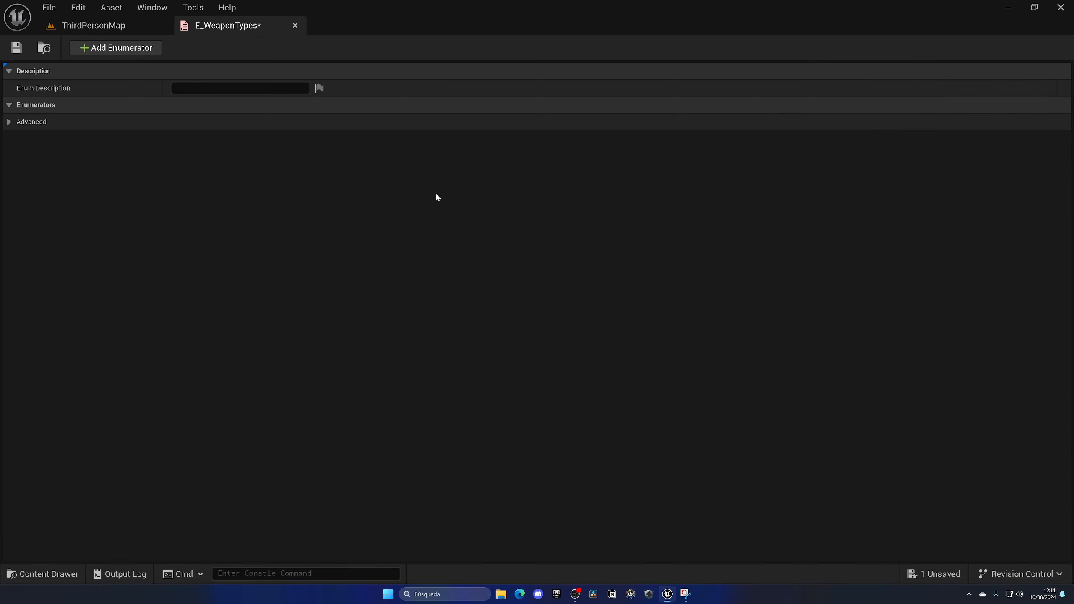
pyautogui.moveTo(122, 65)
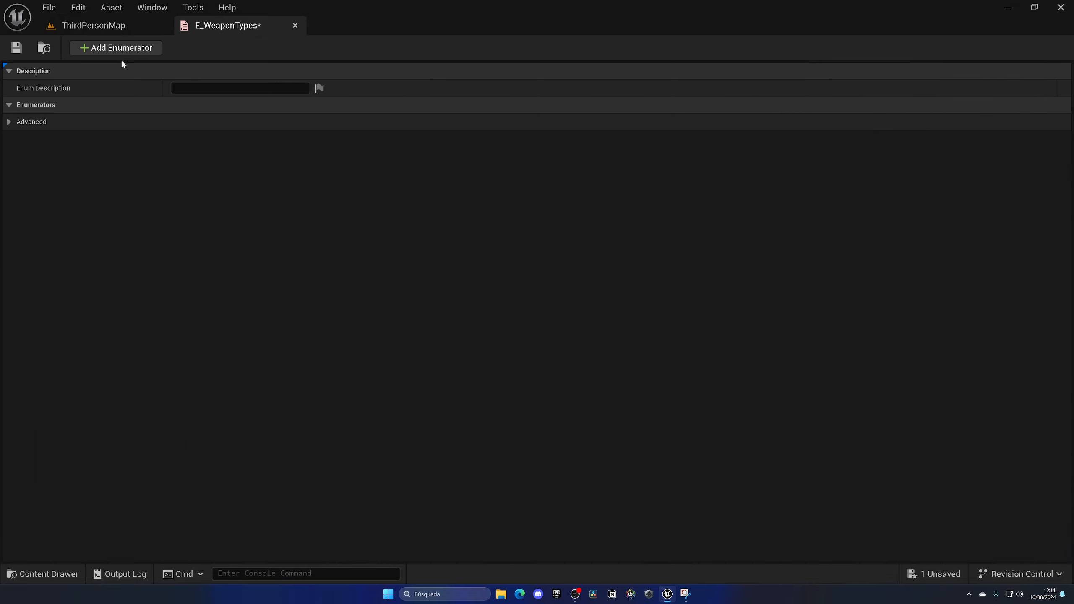
pyautogui.click(116, 48)
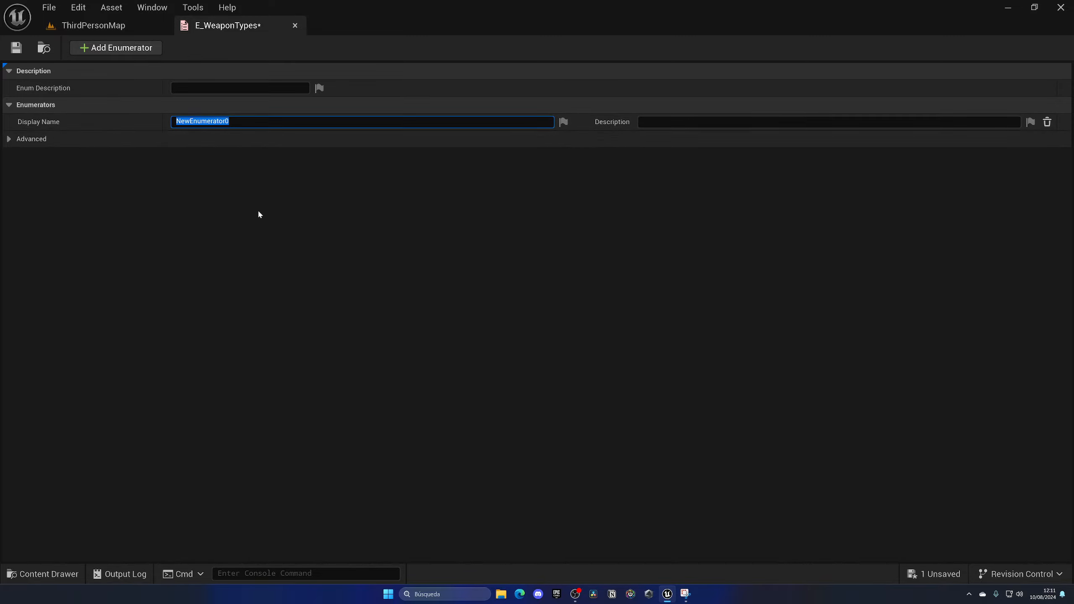
pyautogui.moveTo(281, 214)
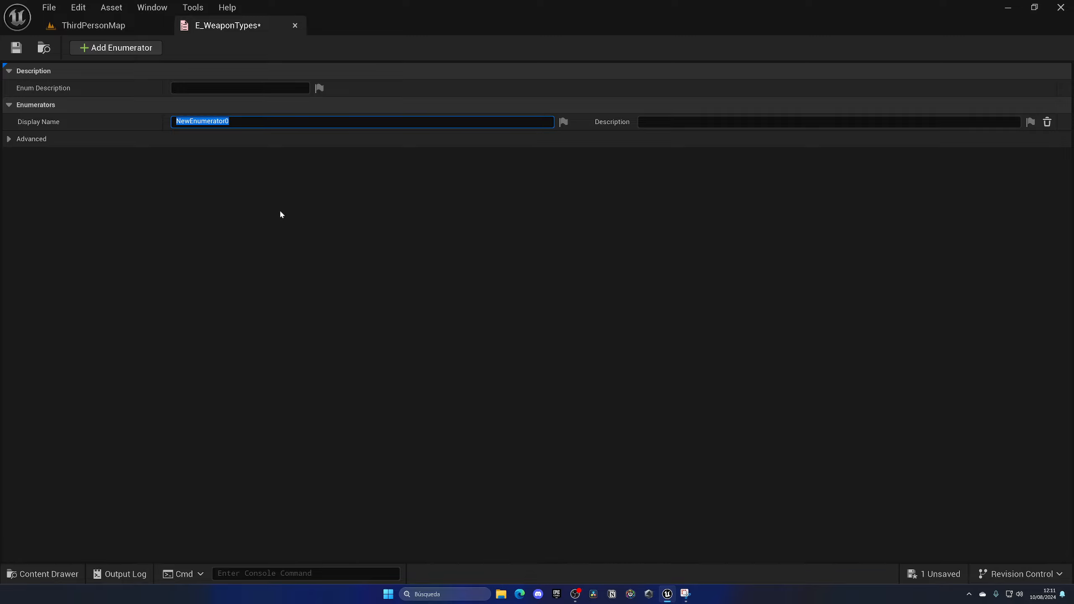
pyautogui.write('Mel')
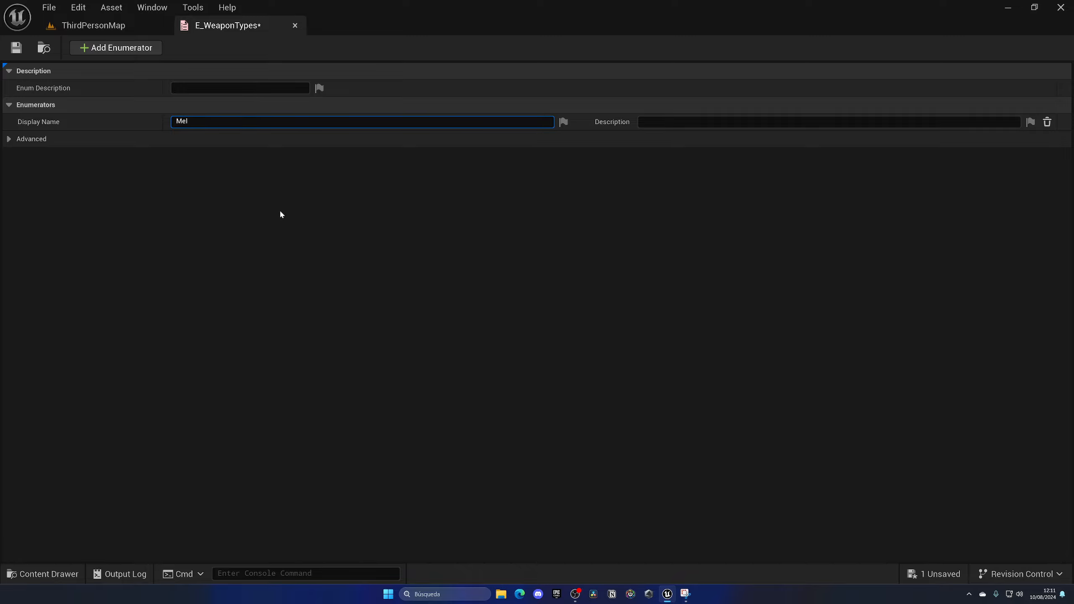
pyautogui.click(115, 48)
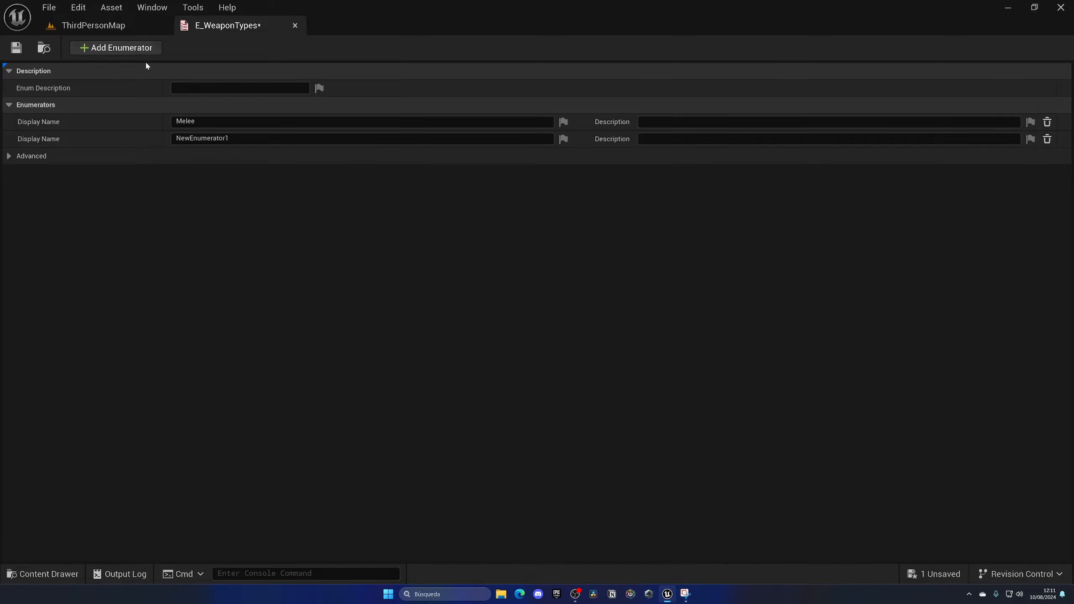
pyautogui.write('Ranged')
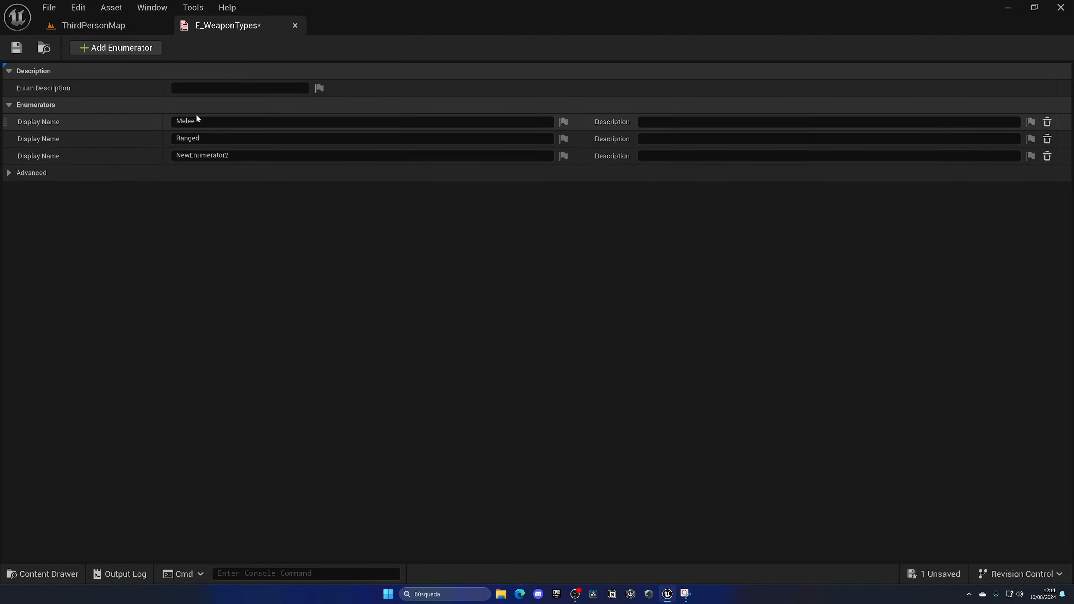
pyautogui.write('Magical')
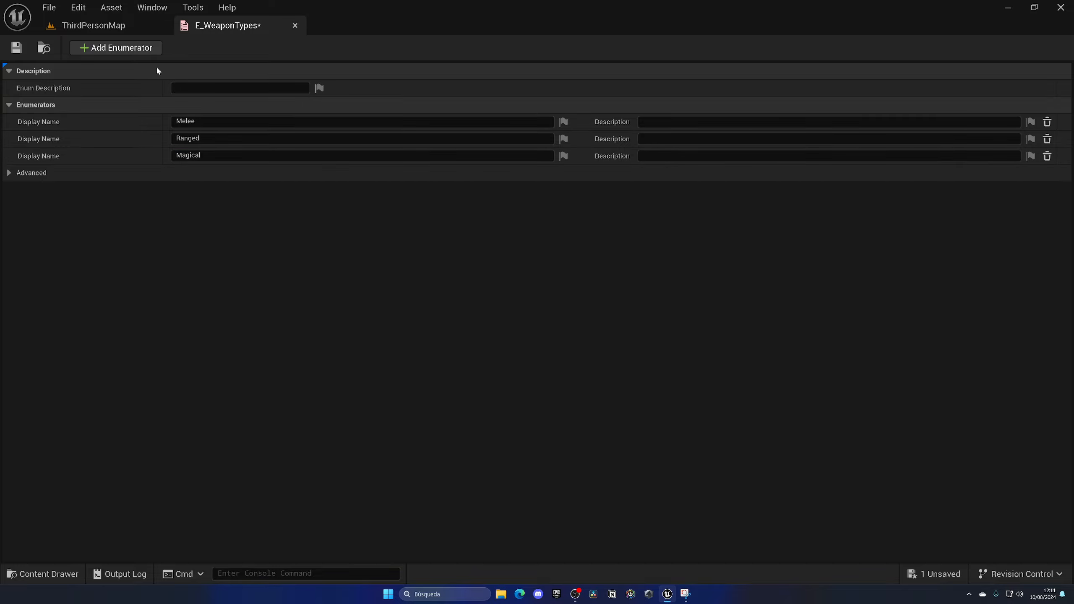
# Step: Add a fourth enumerator named Medieval and save the enumeration
pyautogui.click(116, 48)
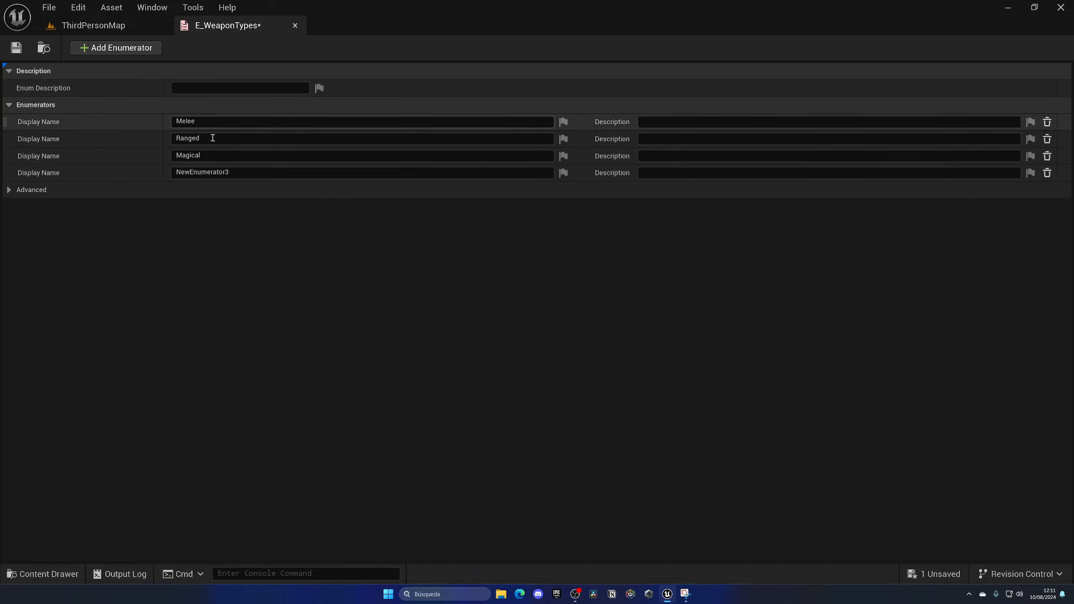
pyautogui.doubleClick(201, 172)
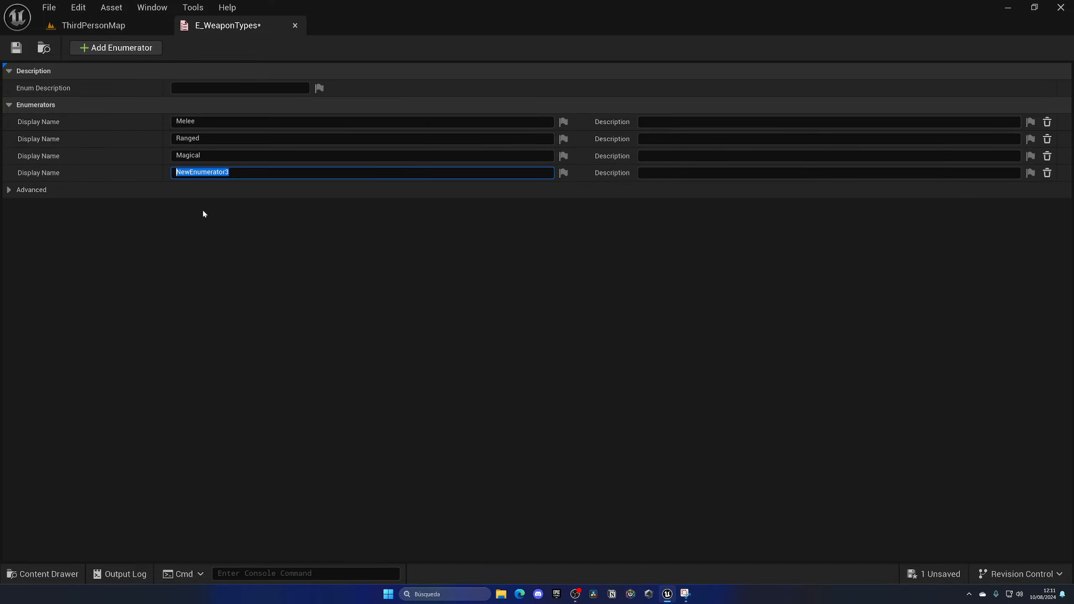
pyautogui.write('Me')
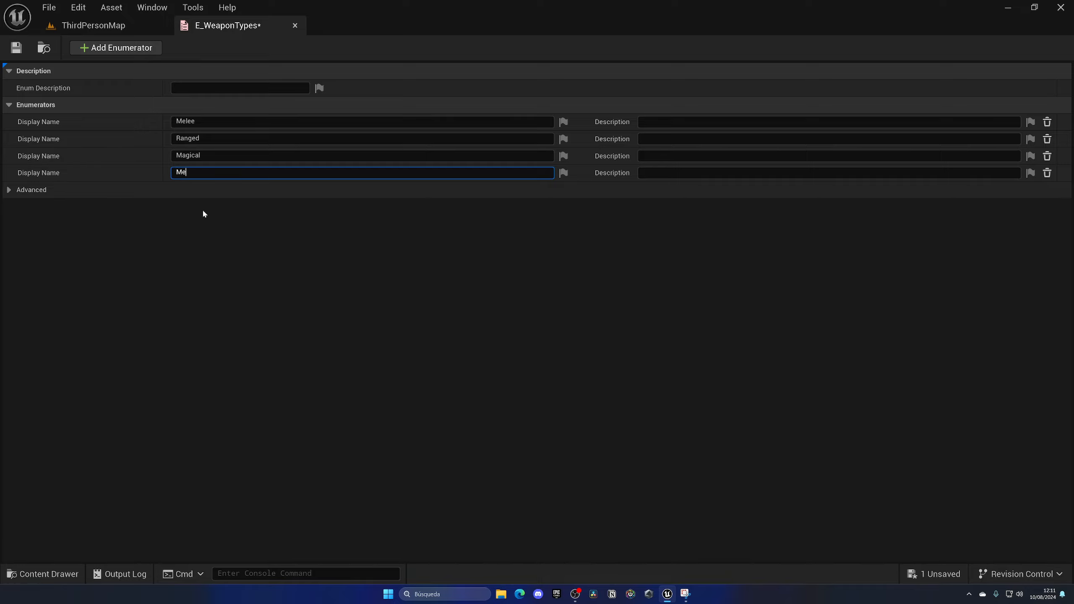
pyautogui.write('dieval')
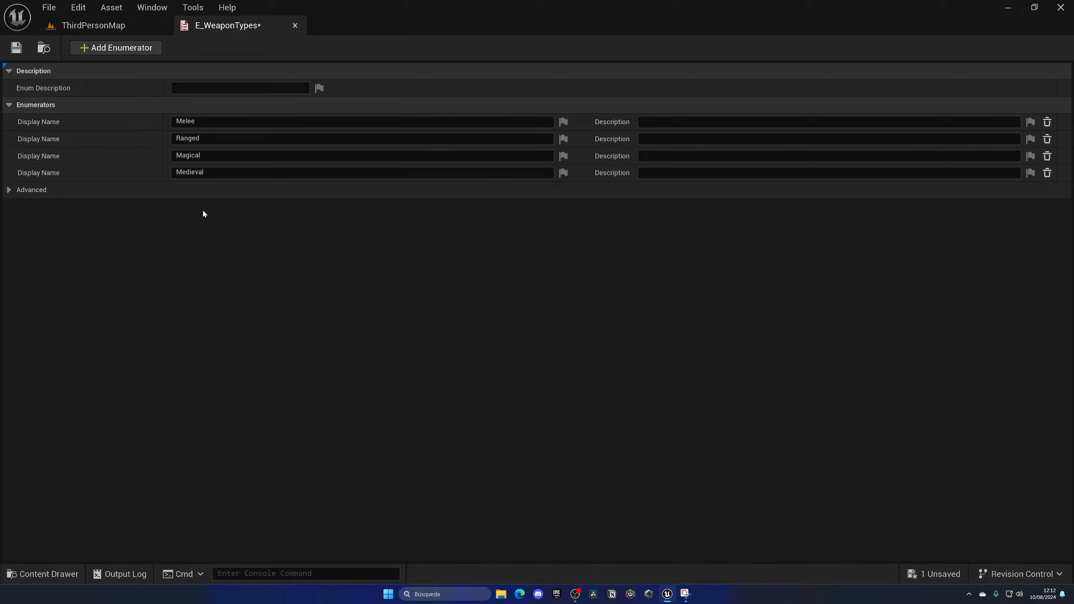
pyautogui.moveTo(245, 251)
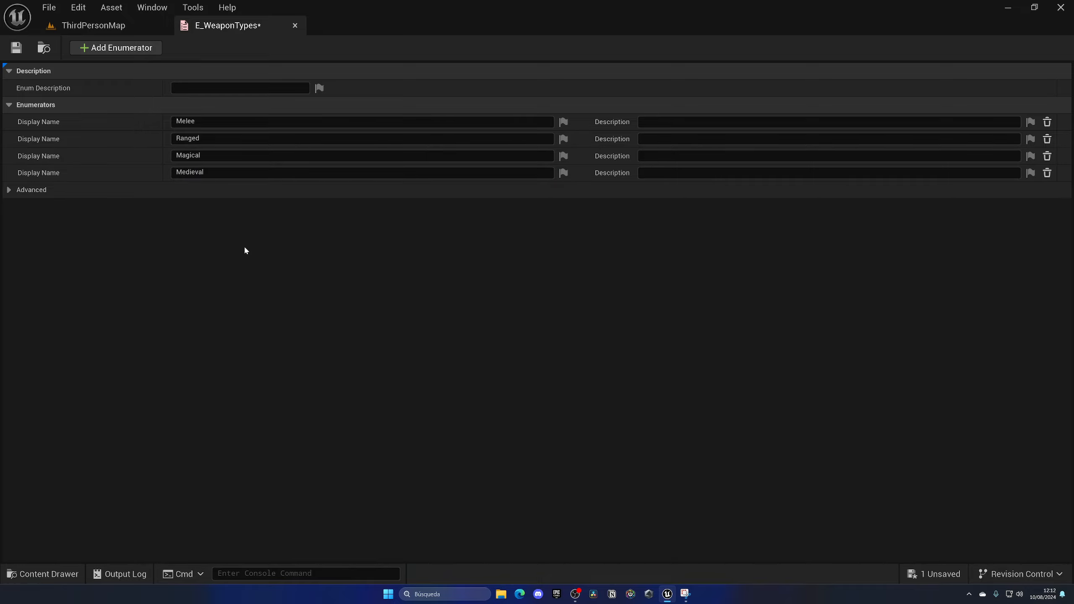
pyautogui.moveTo(246, 247)
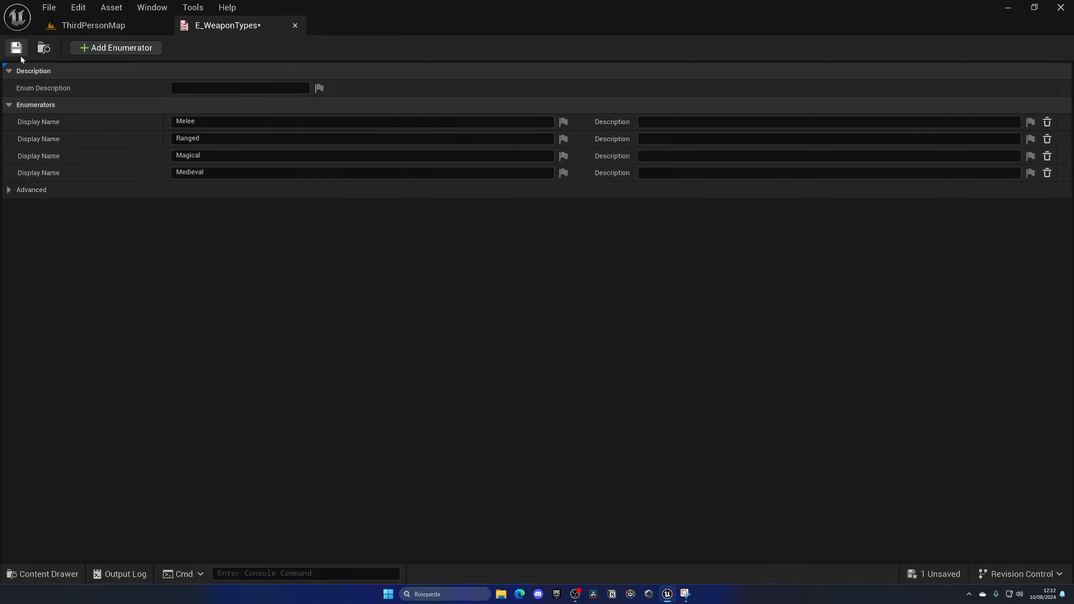
pyautogui.click(16, 49)
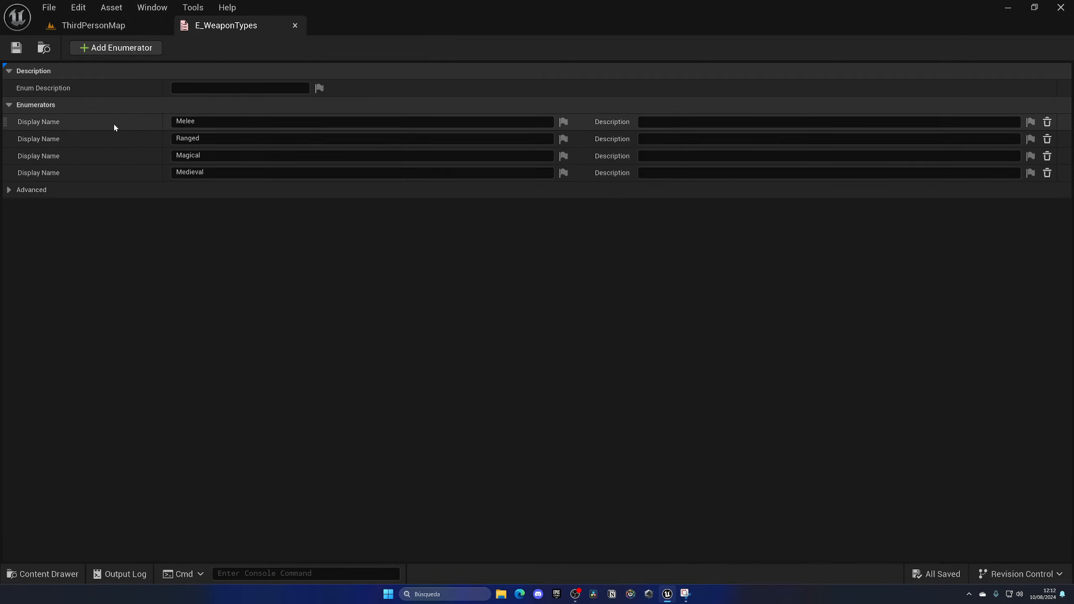
pyautogui.moveTo(230, 28)
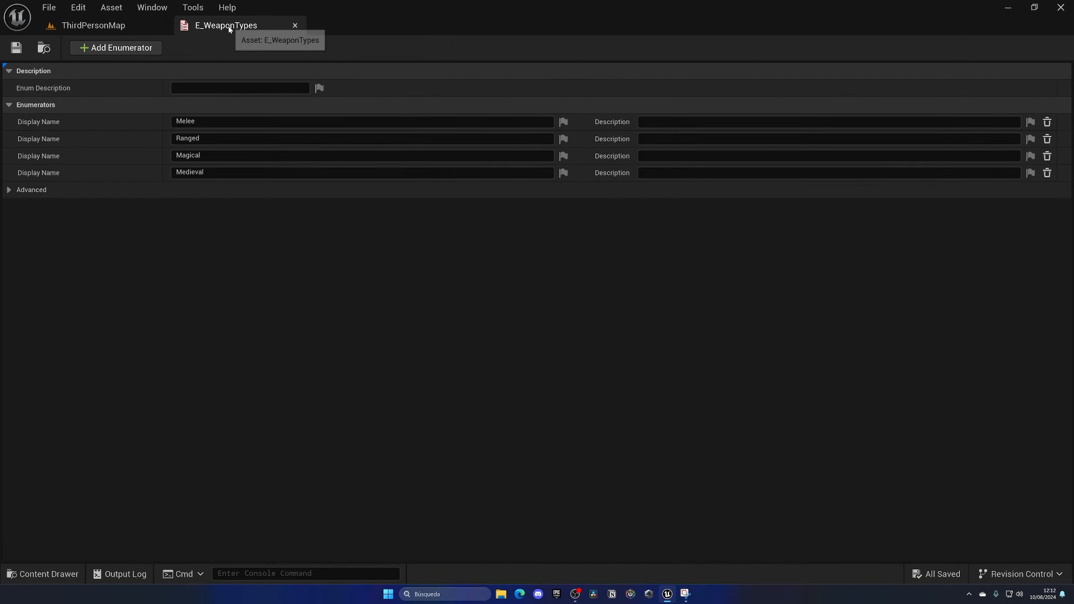
# Step: Back in the level editor, open BP_ThirdPersonCharacter from ThirdPerson > Blueprints
pyautogui.click(84, 25)
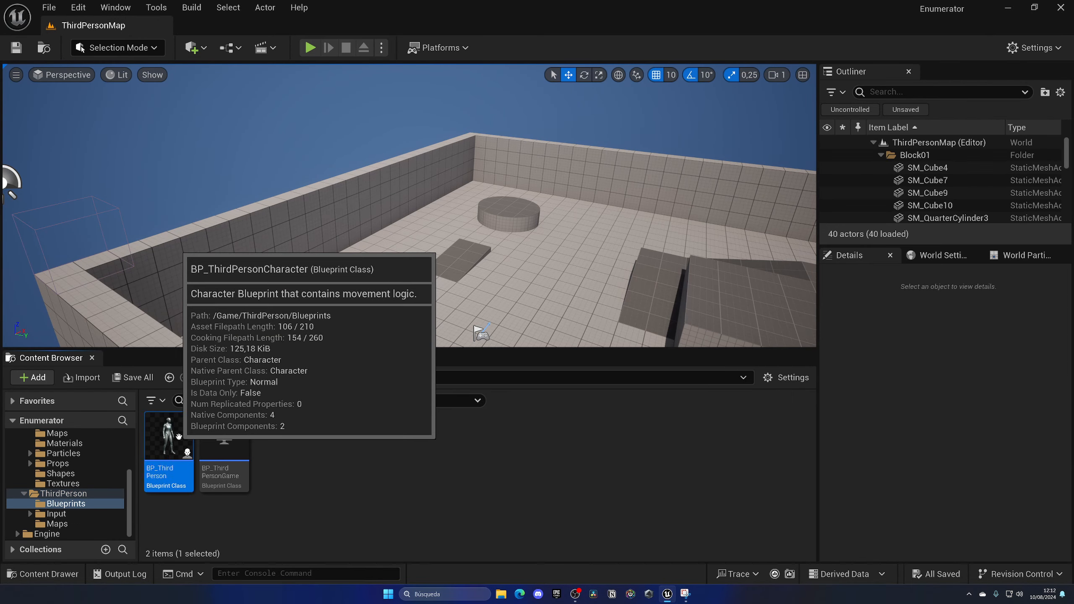
pyautogui.doubleClick(169, 436)
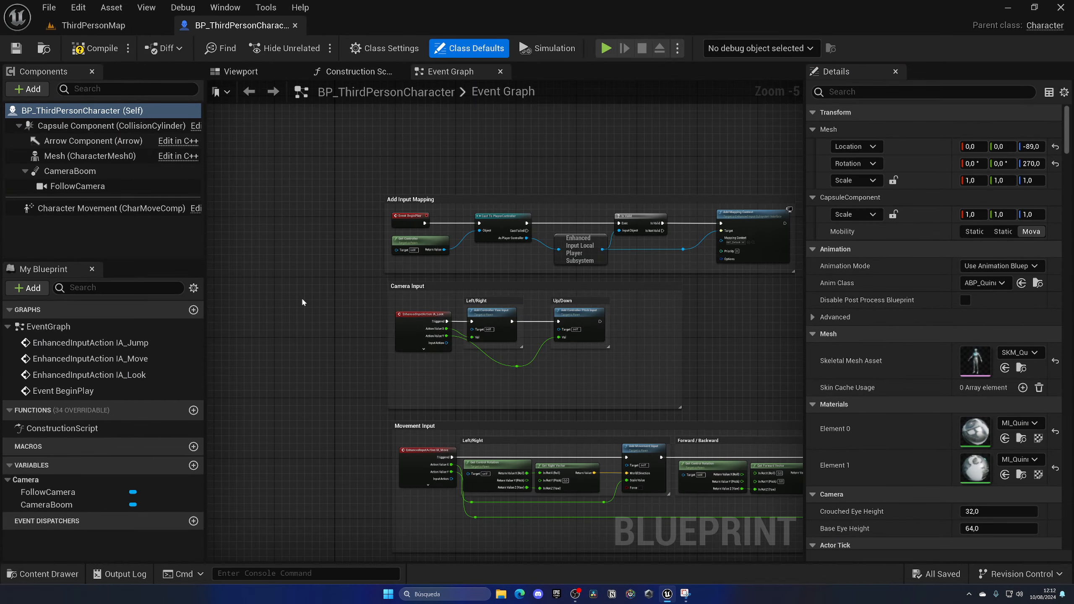
pyautogui.scroll(-3)
pyautogui.write('current')
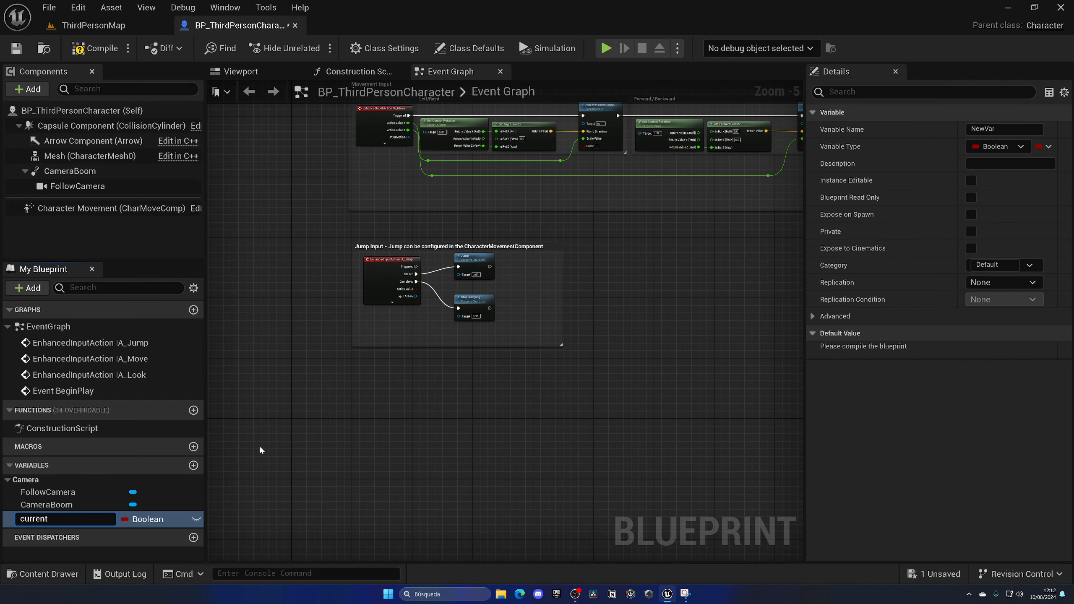
# Step: Name the variable currentWeaponType and set its type to the E Weapon Types enum
pyautogui.write('Weapon')
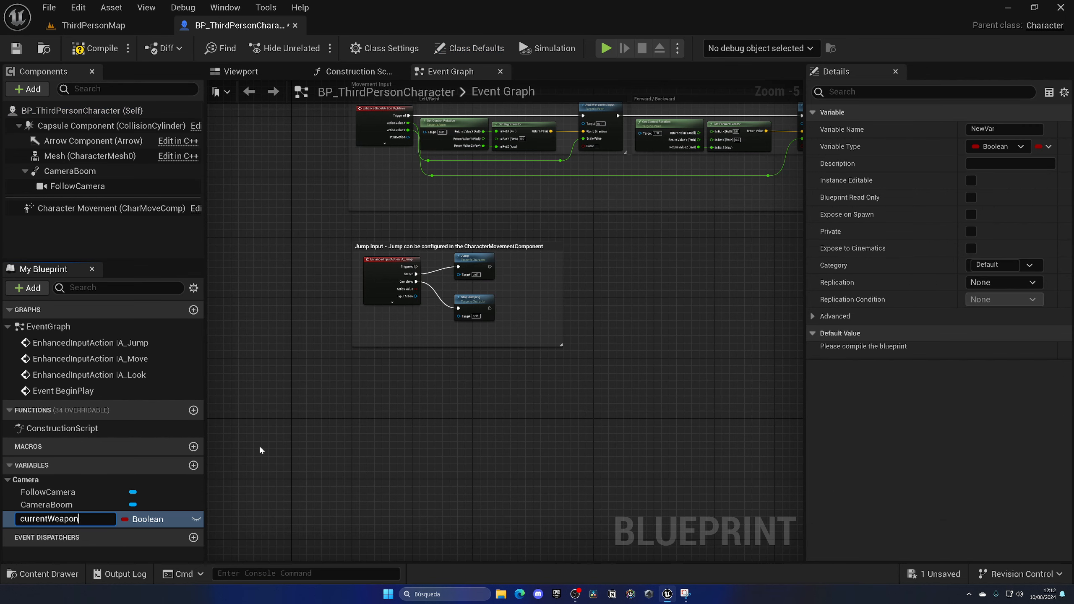
pyautogui.write('Type')
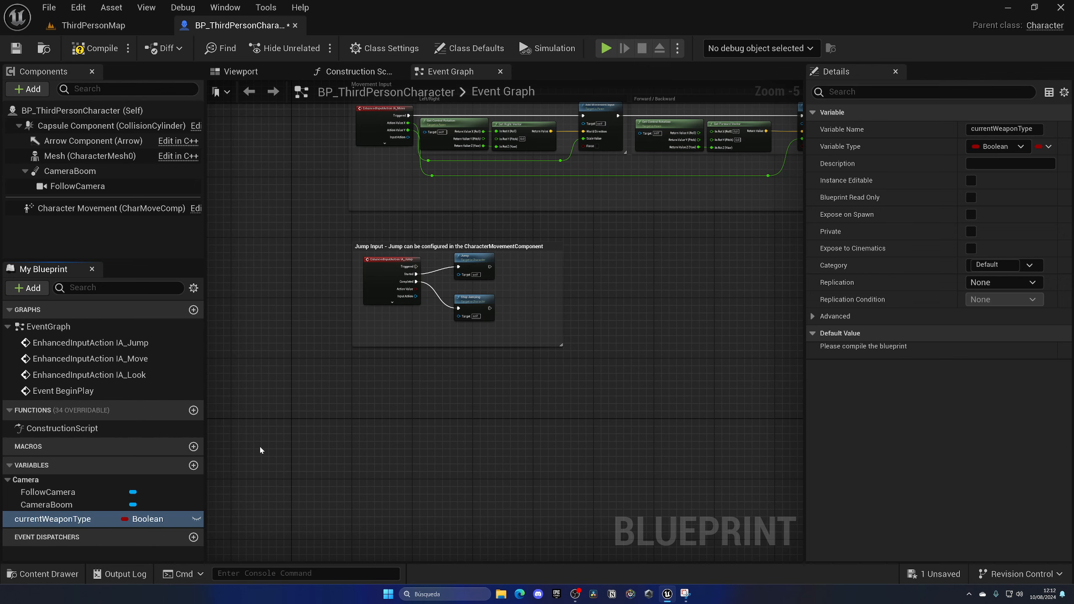
pyautogui.click(147, 519)
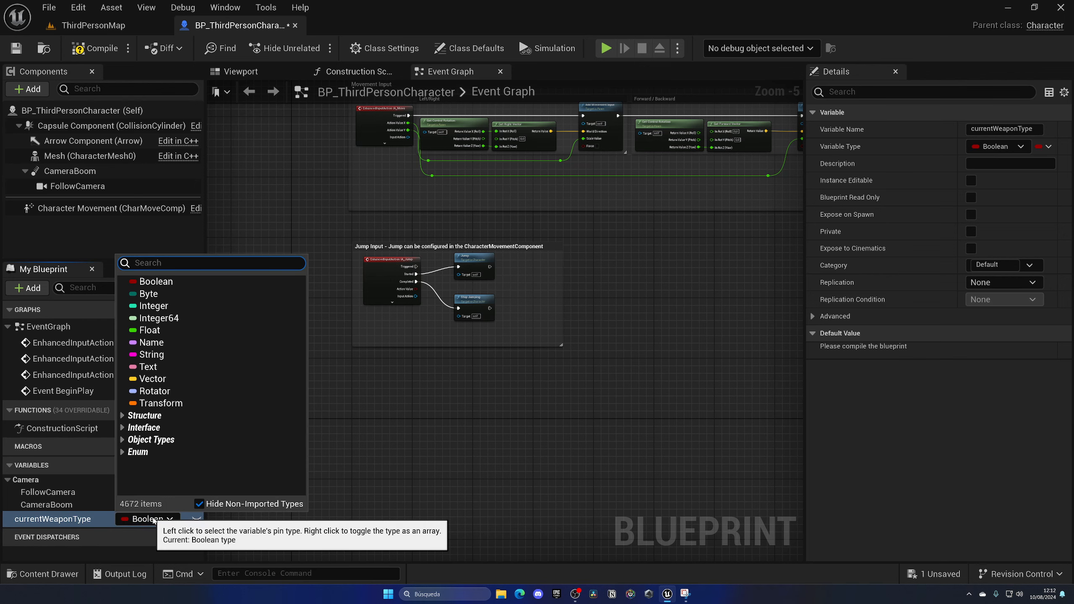
pyautogui.write('E')
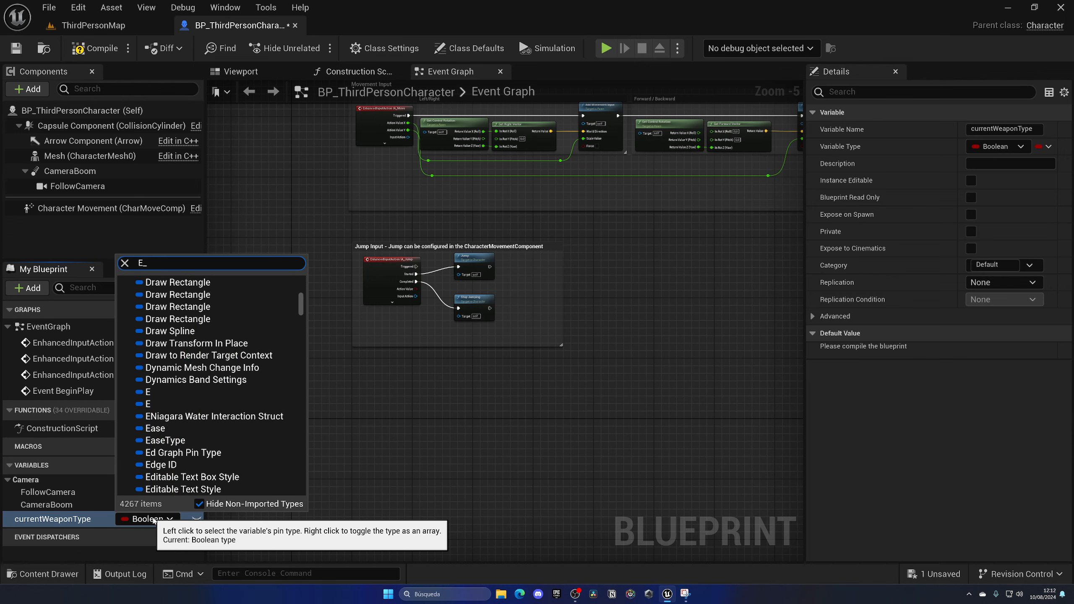
pyautogui.write('_wea')
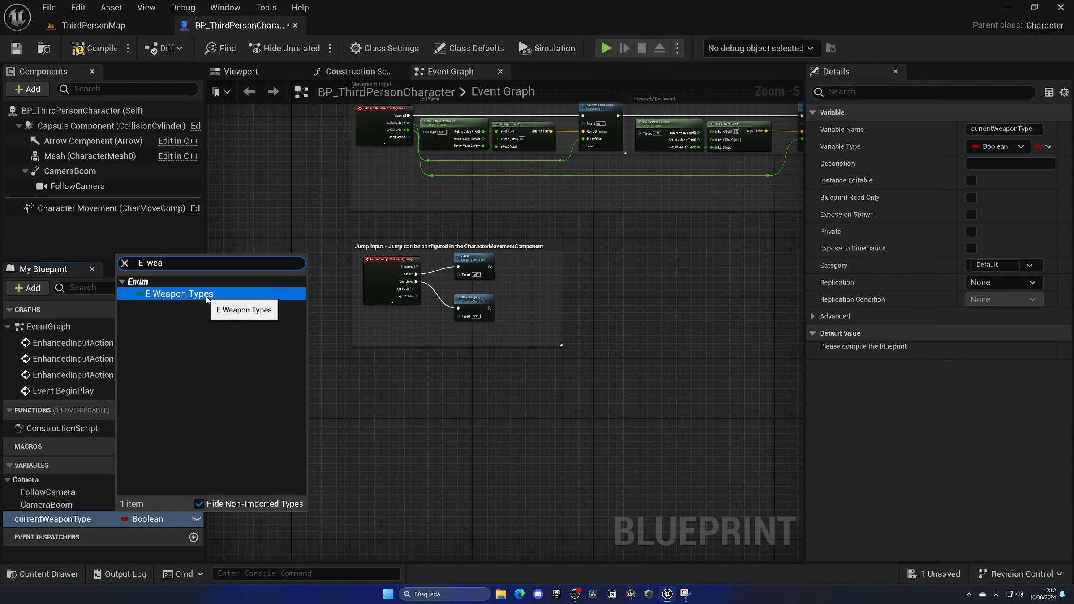
pyautogui.click(179, 293)
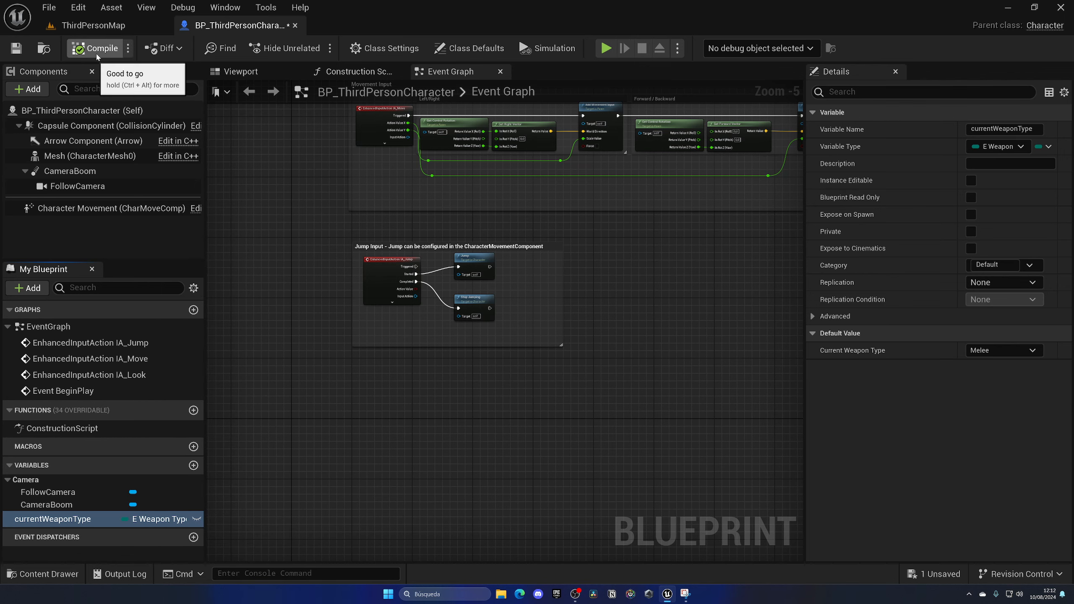
pyautogui.moveTo(904, 376)
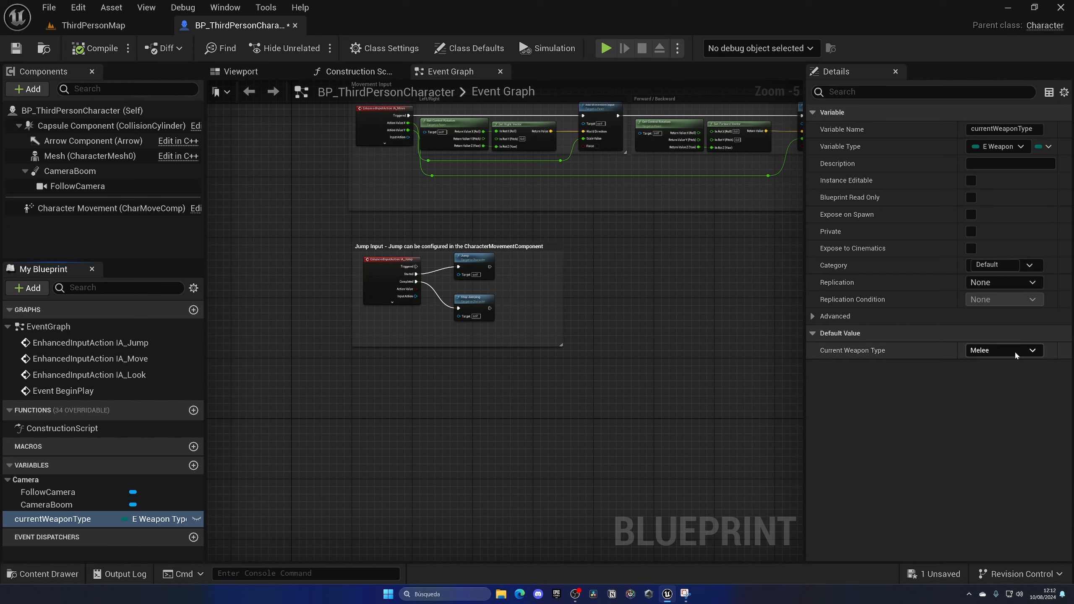
# Step: Try Ranged and Medieval as currentWeaponType's default value, leaving it on Melee
pyautogui.click(1004, 350)
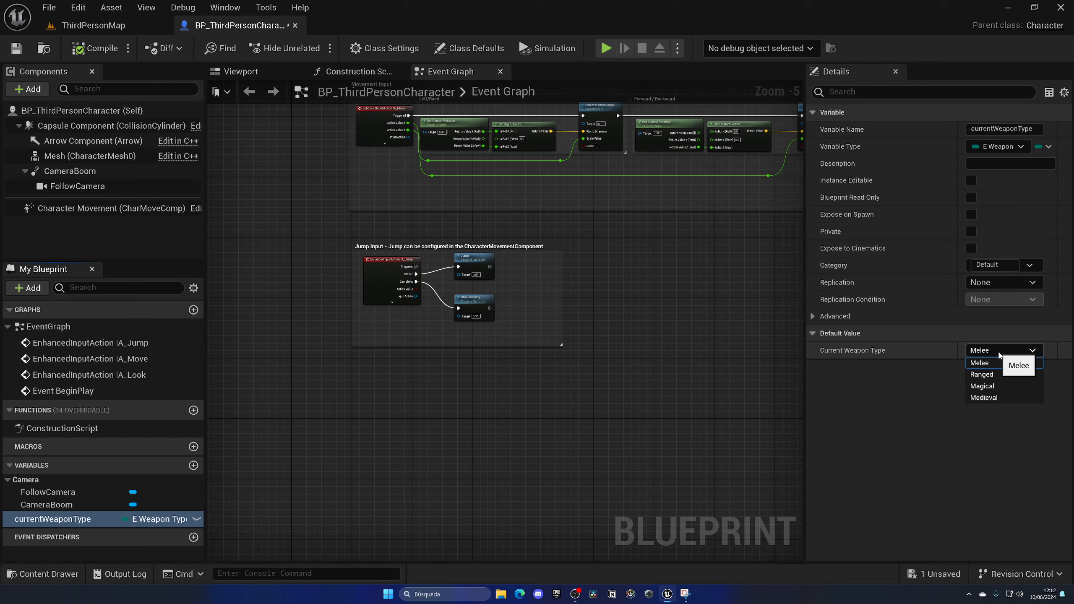
pyautogui.moveTo(996, 376)
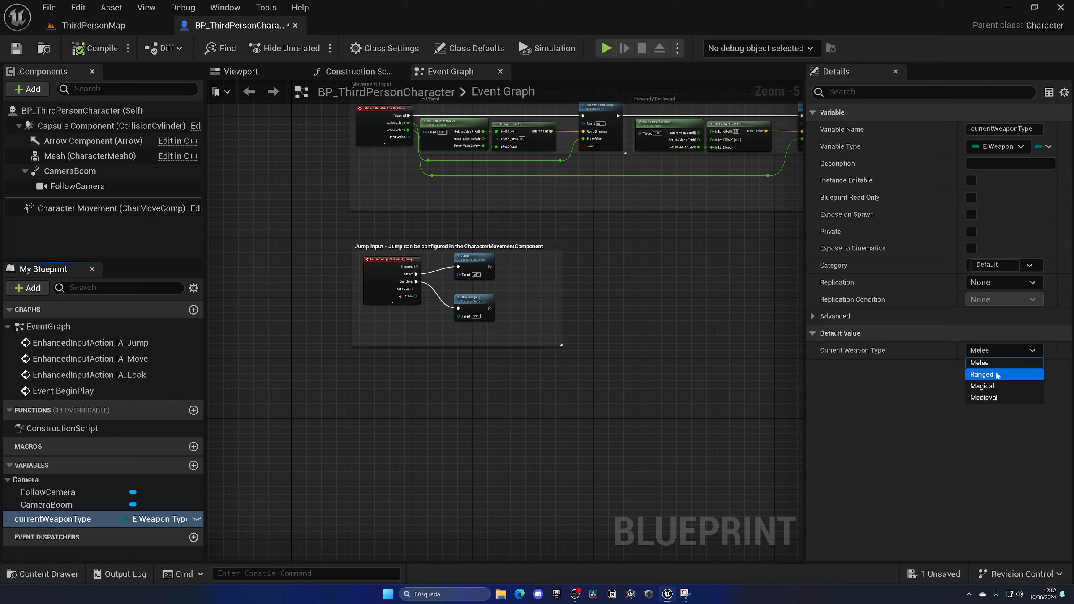
pyautogui.click(982, 374)
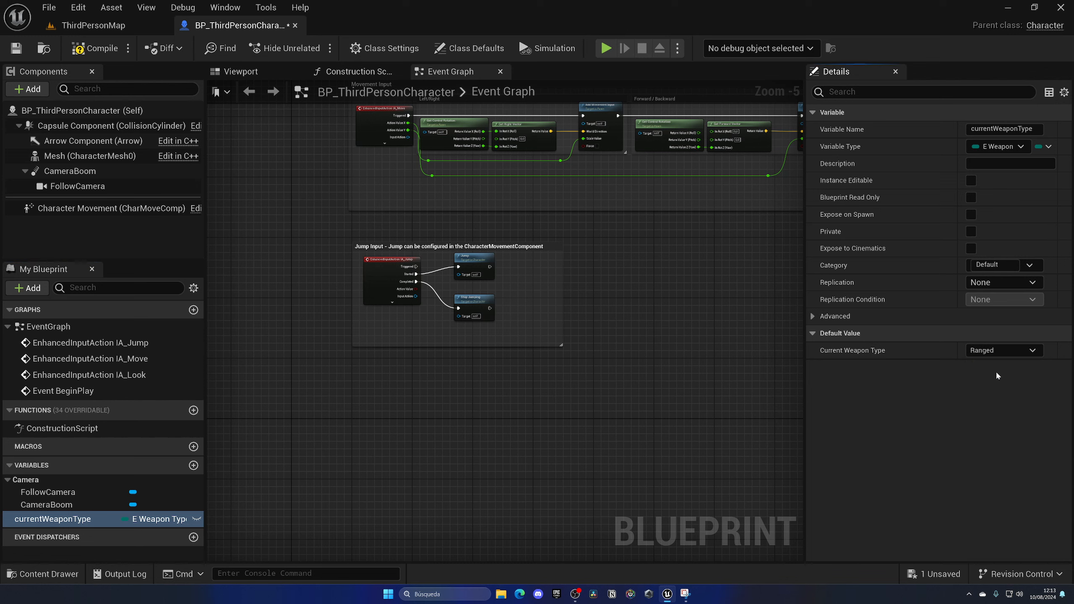
pyautogui.click(1005, 350)
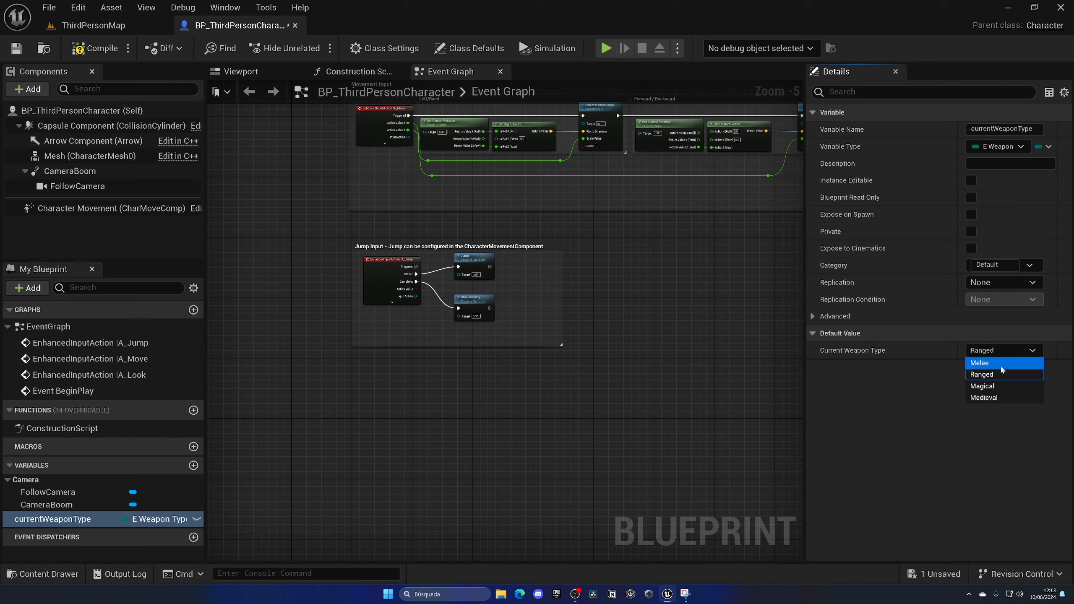
pyautogui.click(984, 397)
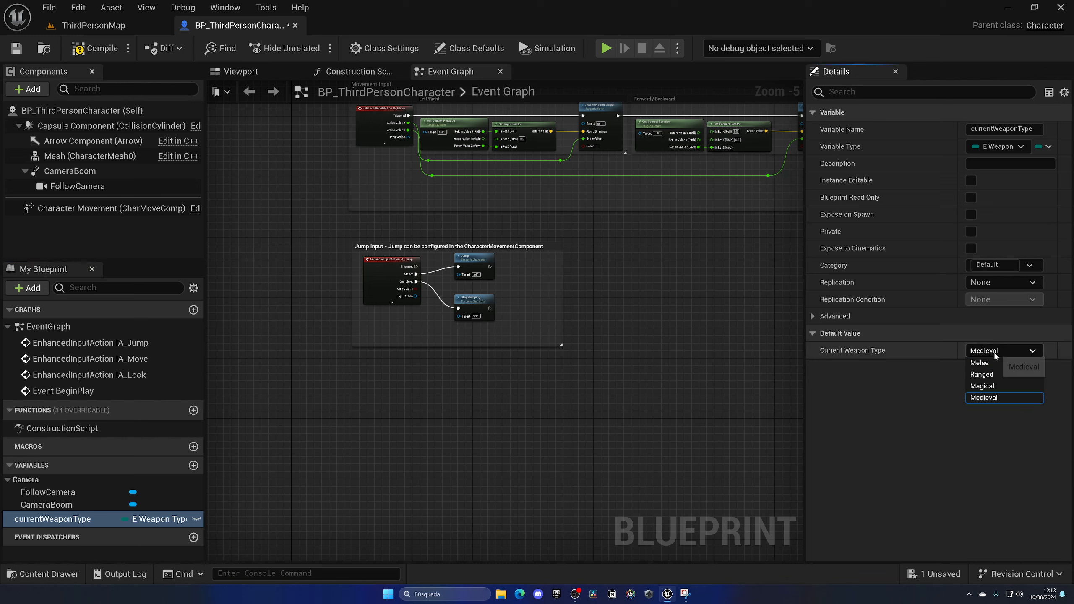
pyautogui.click(980, 363)
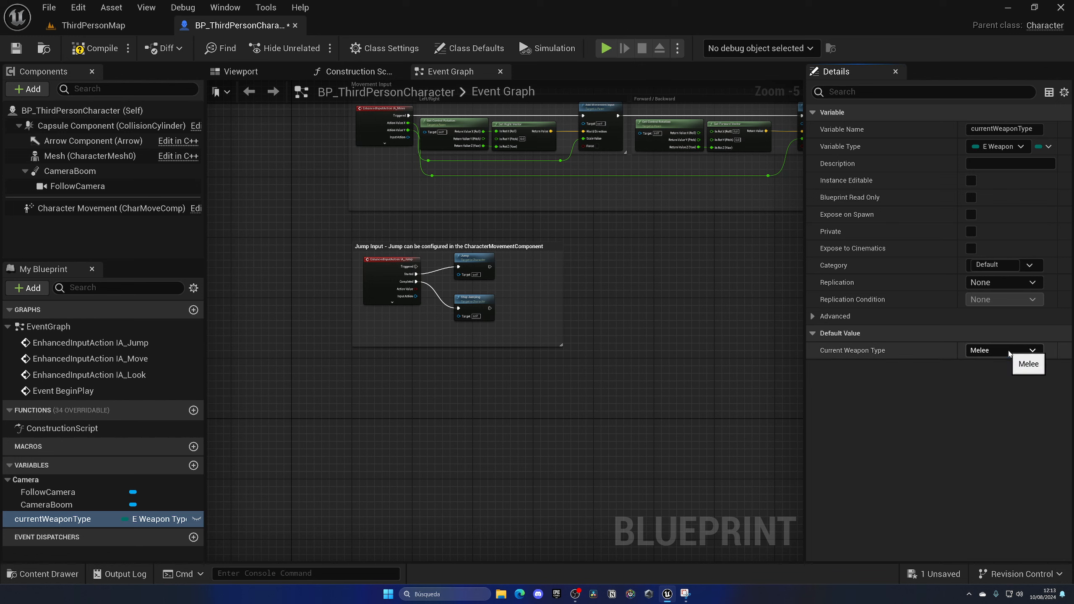
pyautogui.click(1032, 350)
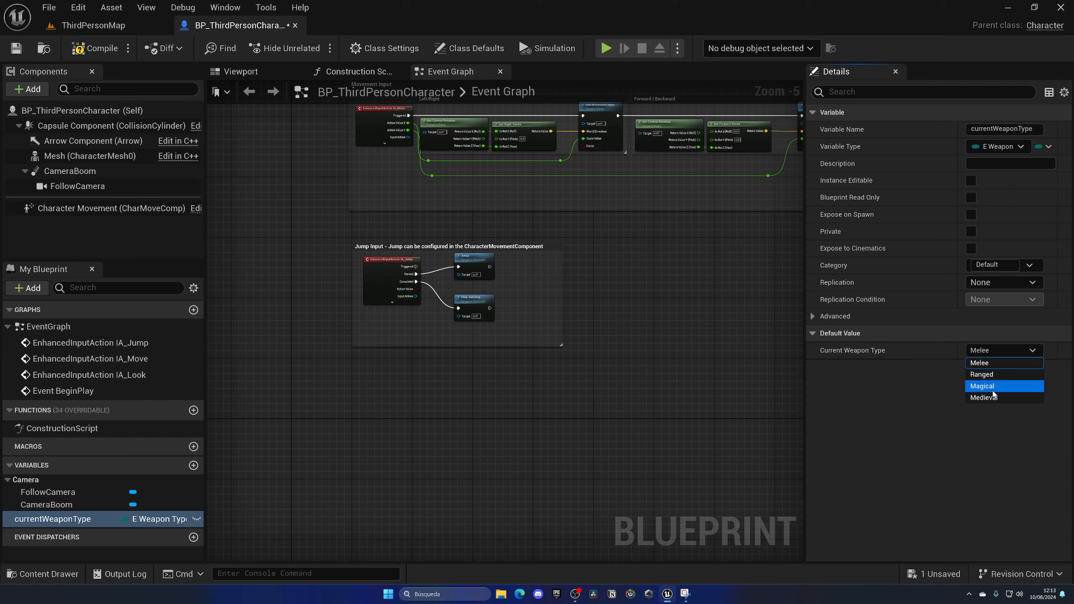
pyautogui.click(980, 363)
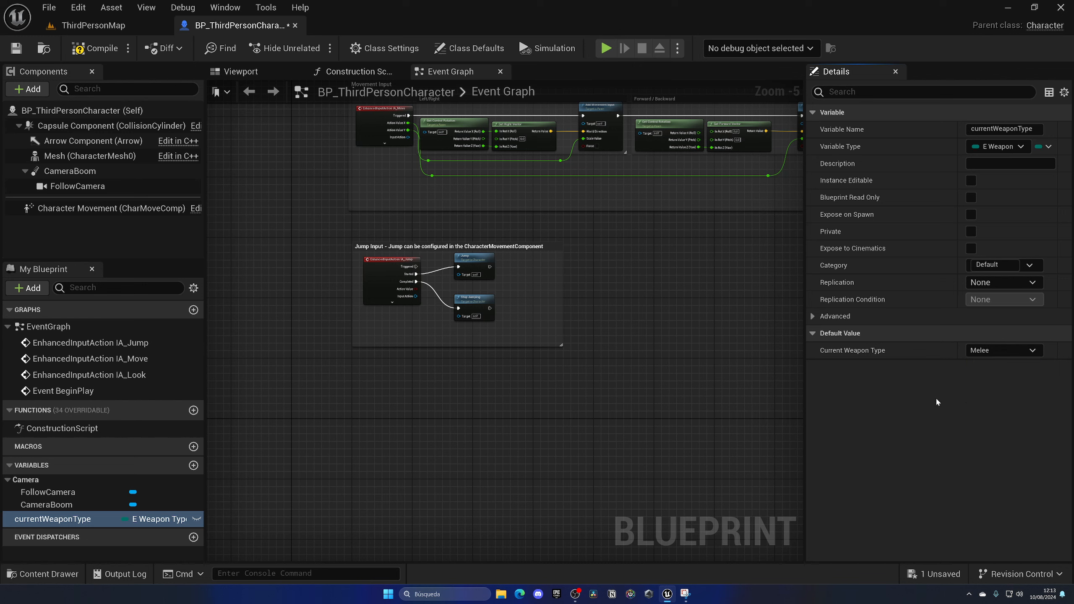
pyautogui.moveTo(933, 402)
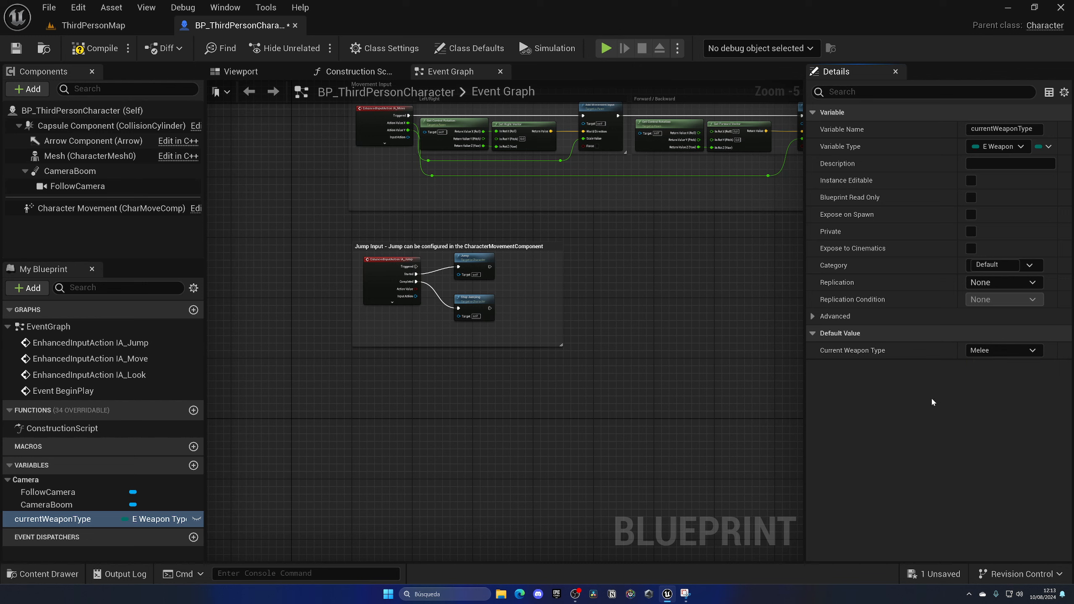
pyautogui.click(813, 333)
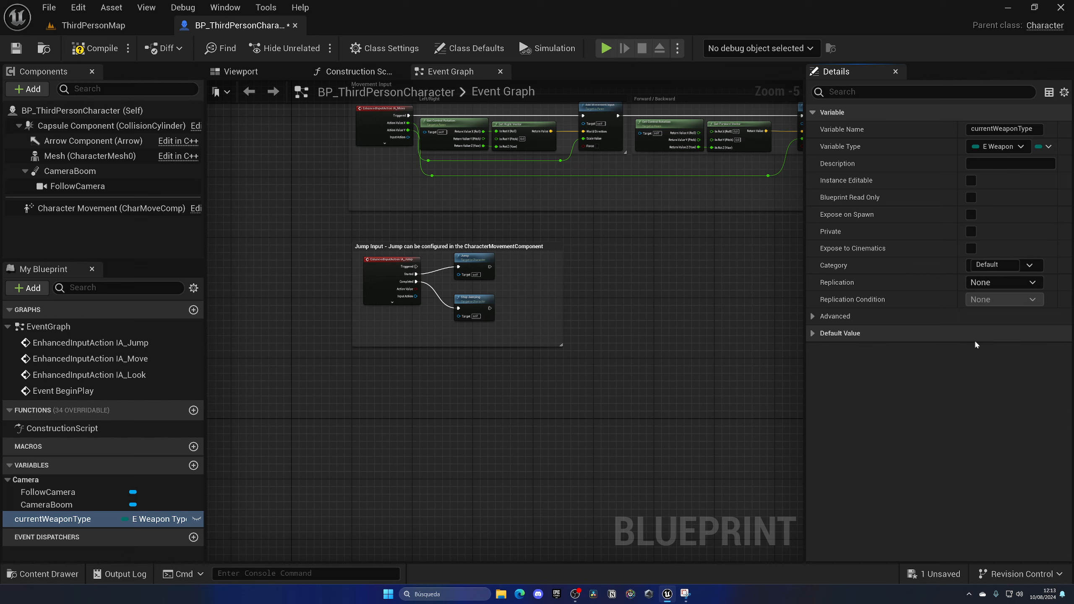
pyautogui.click(1004, 351)
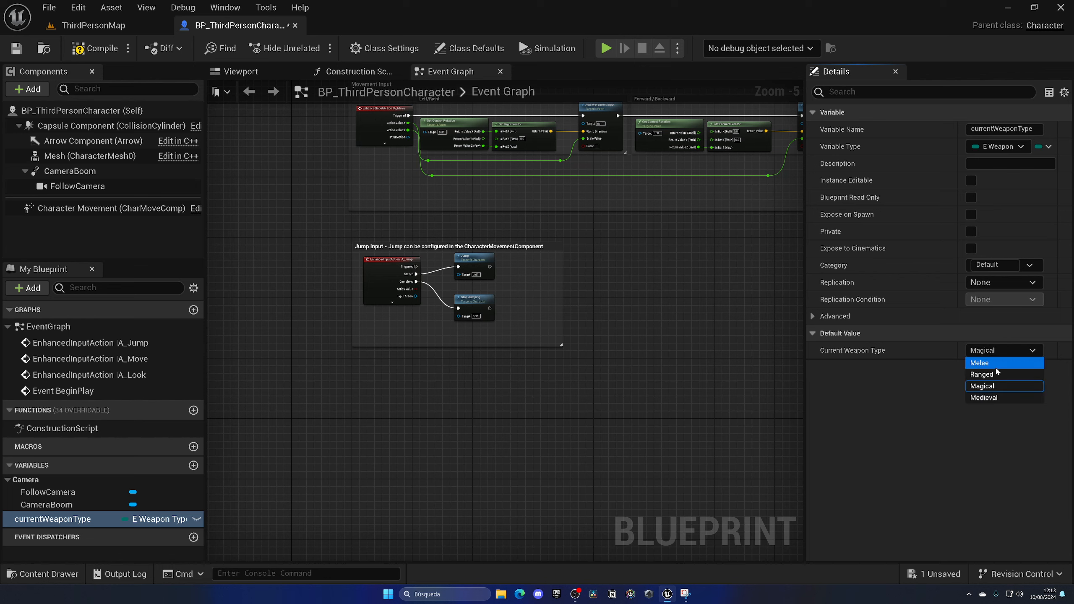
pyautogui.click(979, 363)
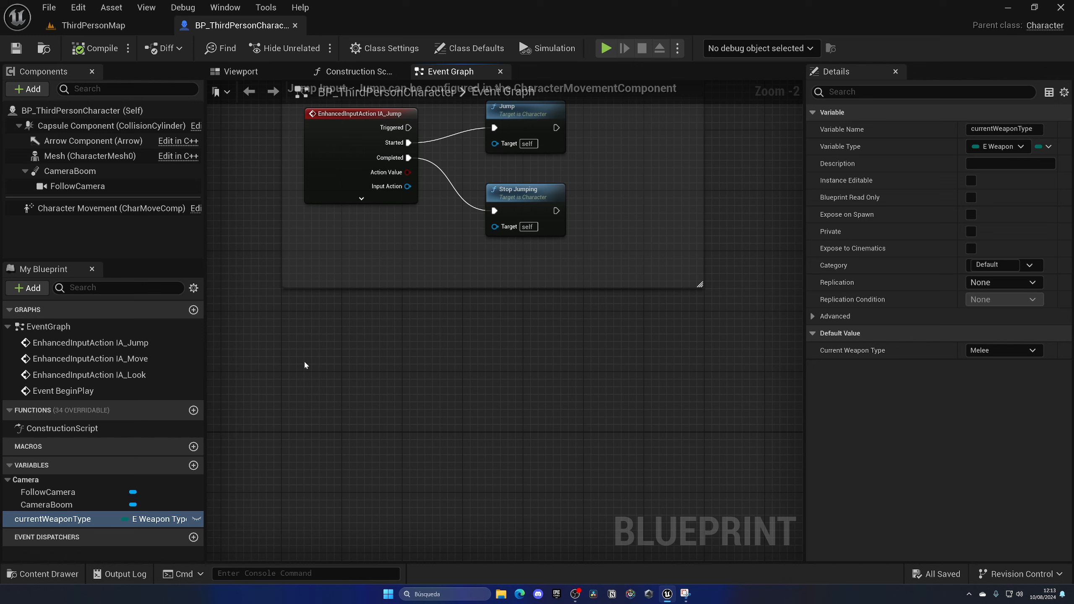
pyautogui.moveTo(294, 369)
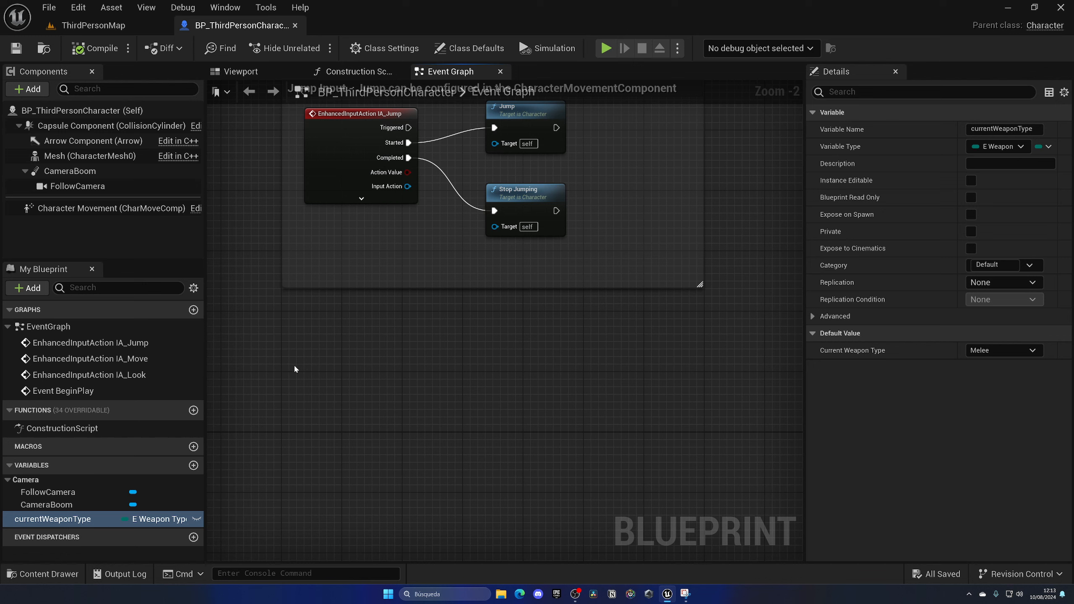
# Step: Add a Left Mouse Button event, currentWeaponType getter, == Ranged check and a Print String
pyautogui.write('left')
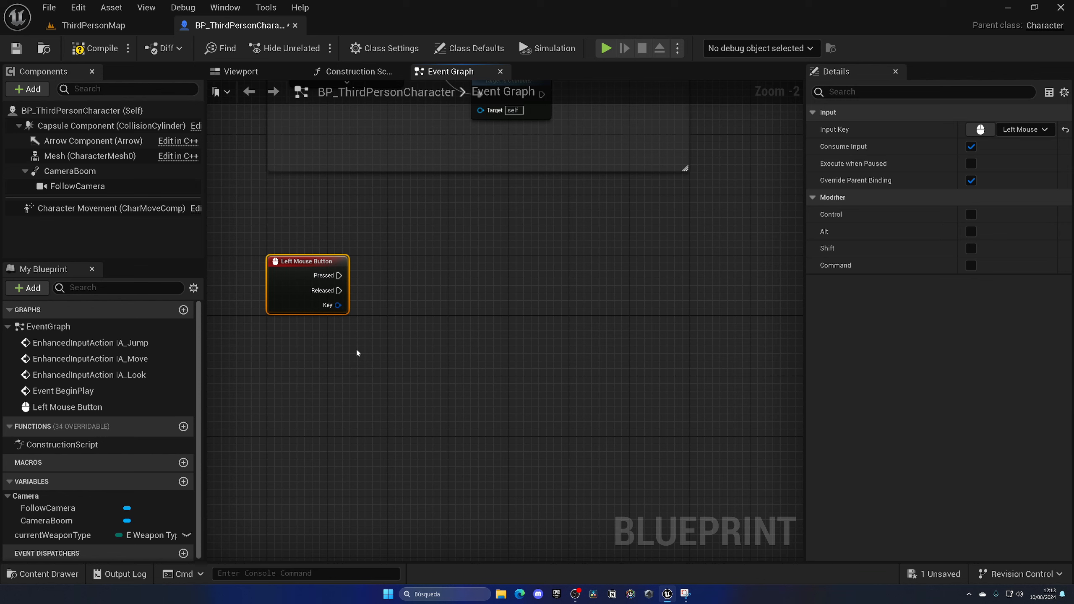
pyautogui.moveTo(116, 508)
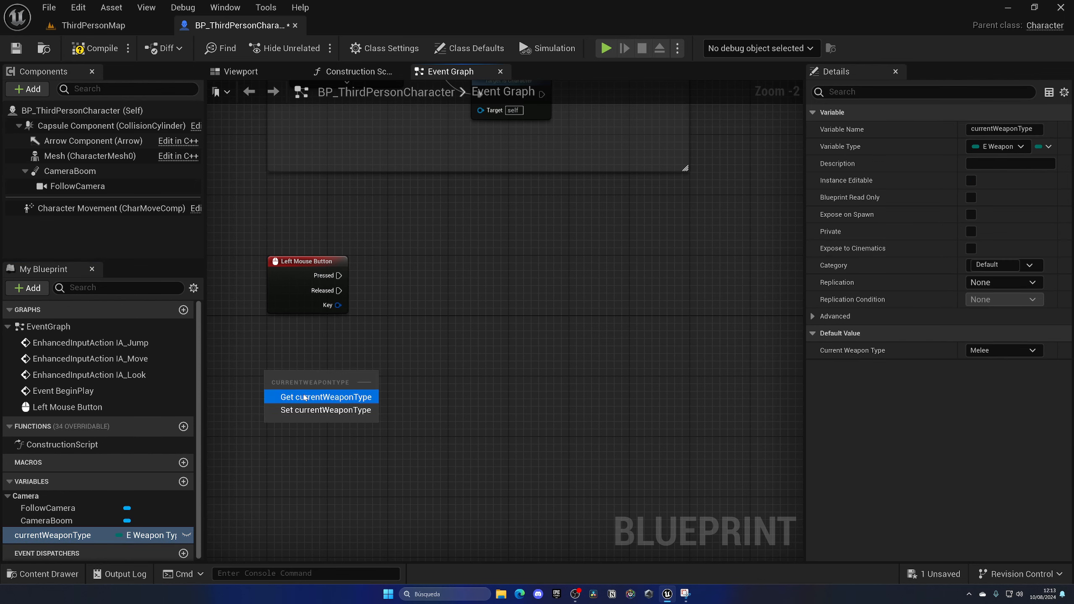
pyautogui.click(326, 397)
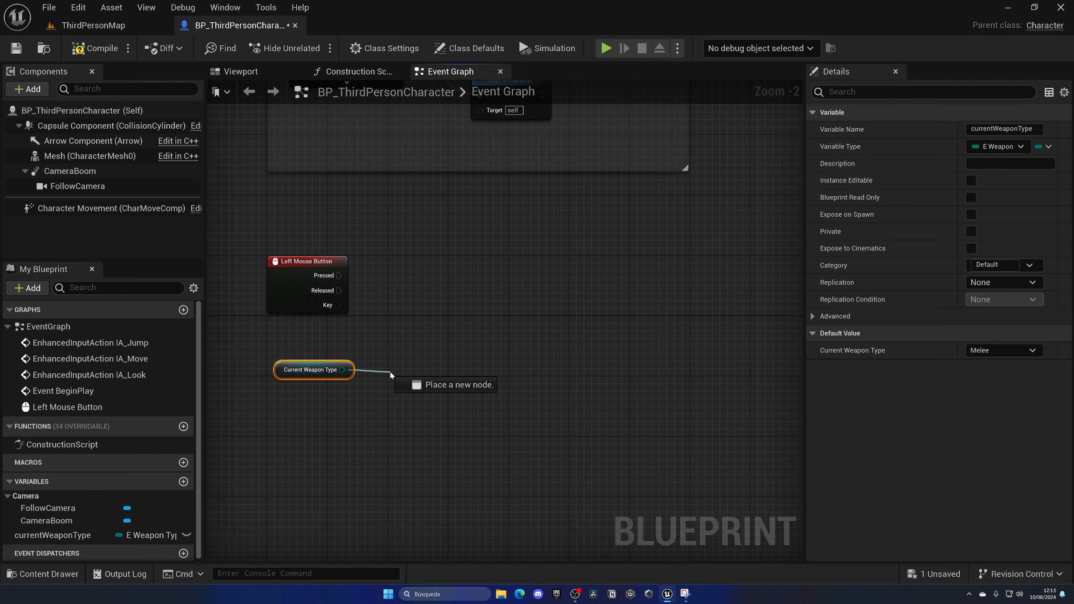
pyautogui.write('==')
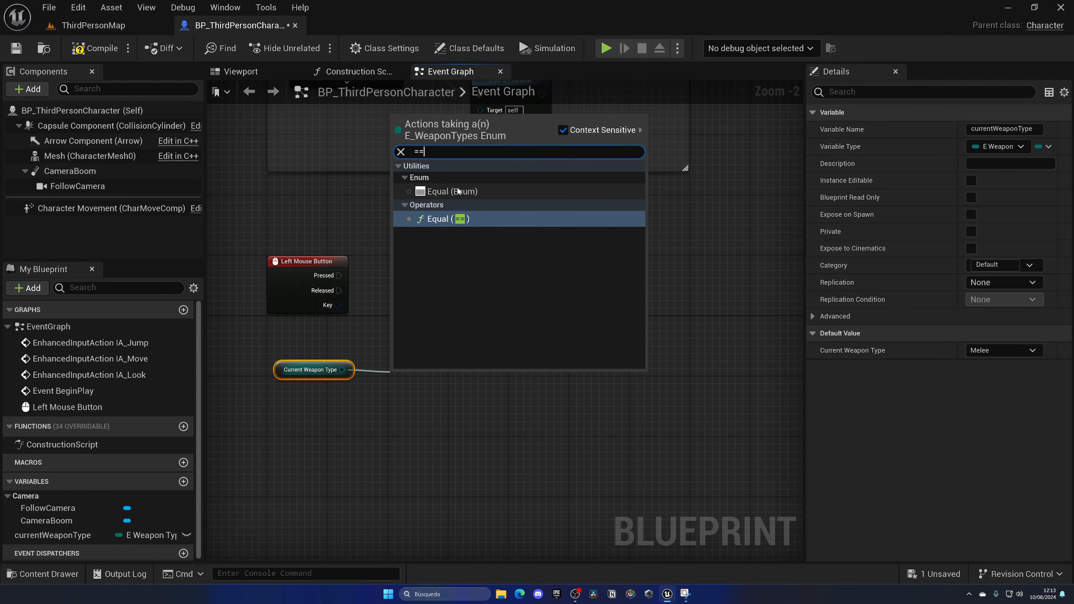
pyautogui.click(452, 191)
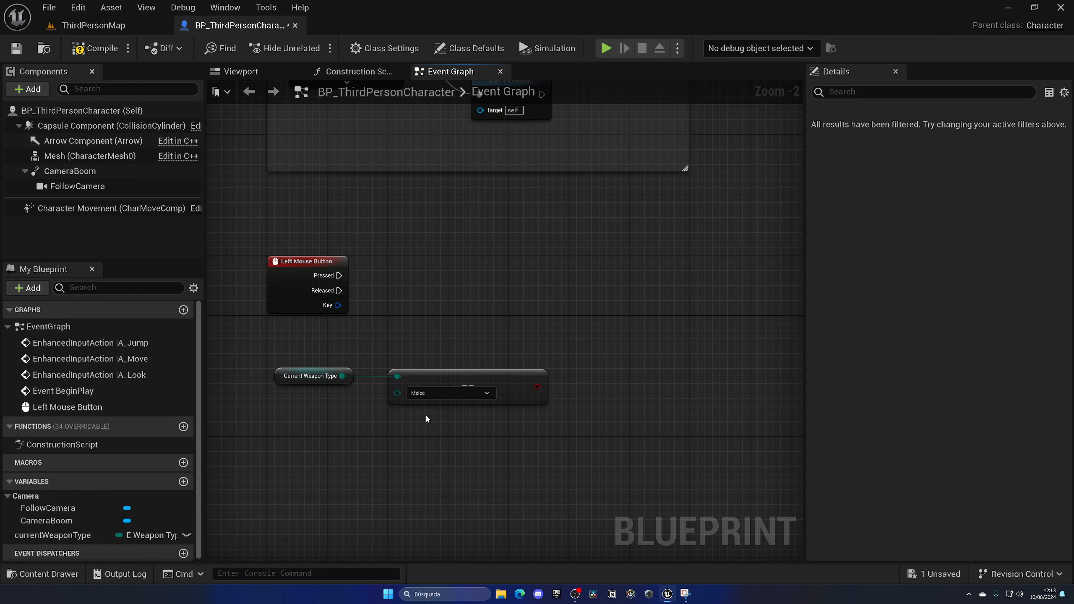
pyautogui.click(451, 393)
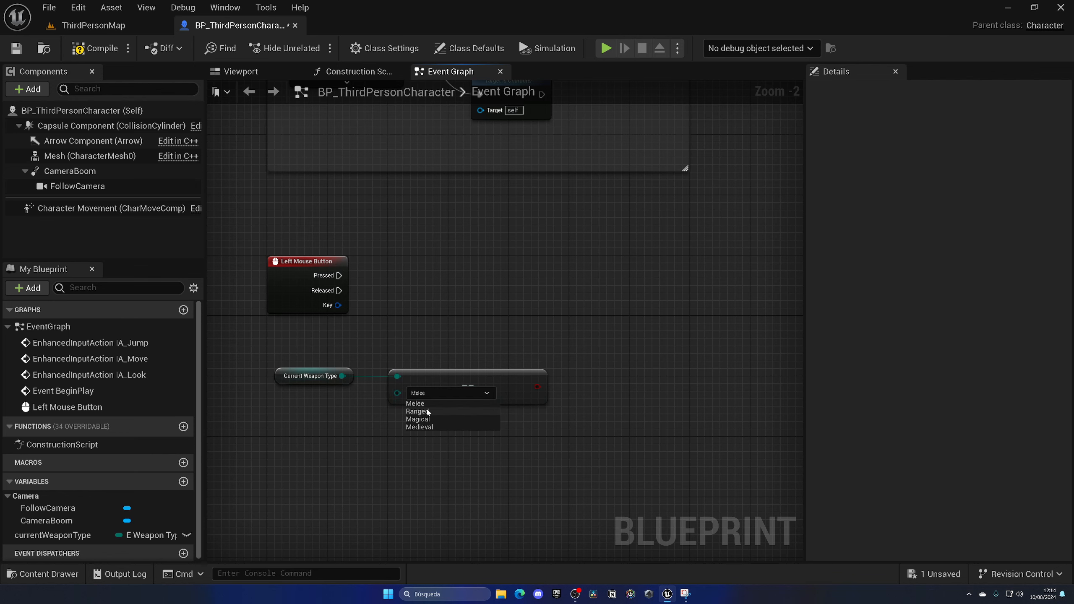
pyautogui.click(417, 412)
pyautogui.write('print')
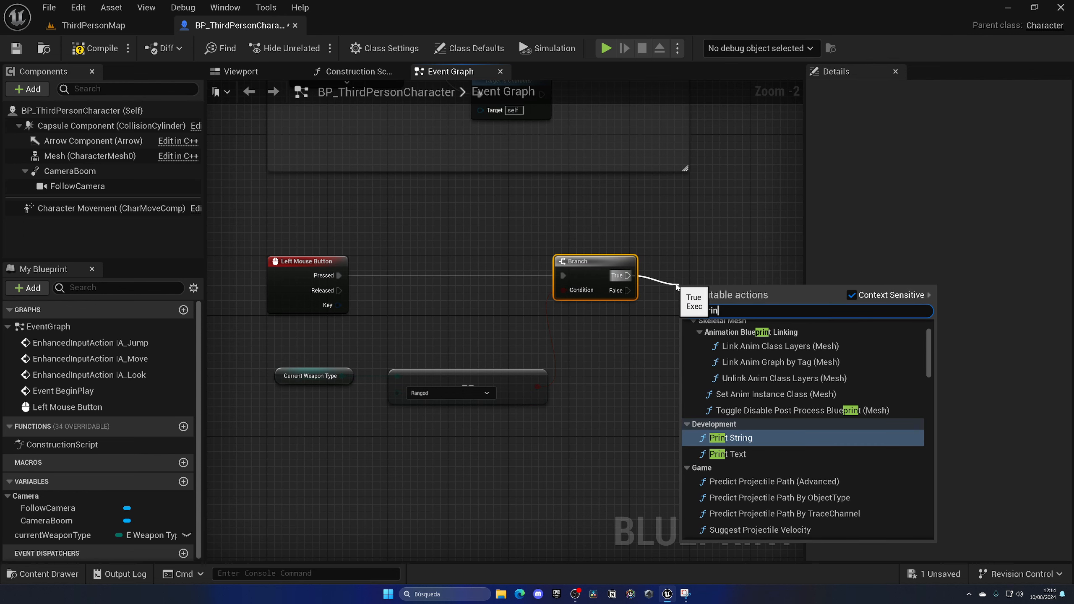
pyautogui.click(731, 438)
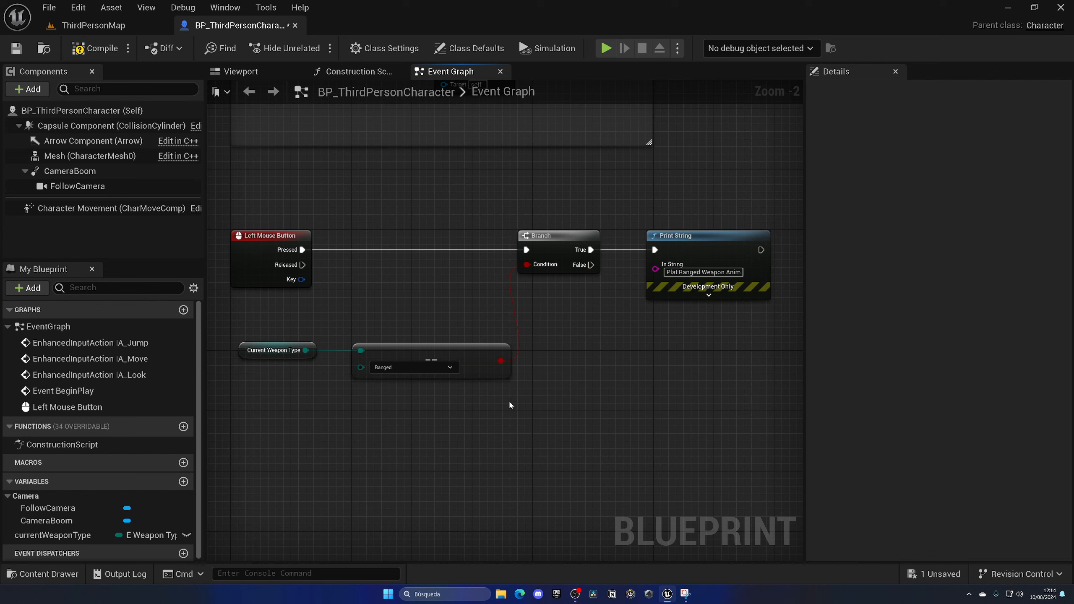
# Step: Add Switch on E_WeaponTypes from currentWeaponType and connect Left Mouse Button to it
pyautogui.click(414, 368)
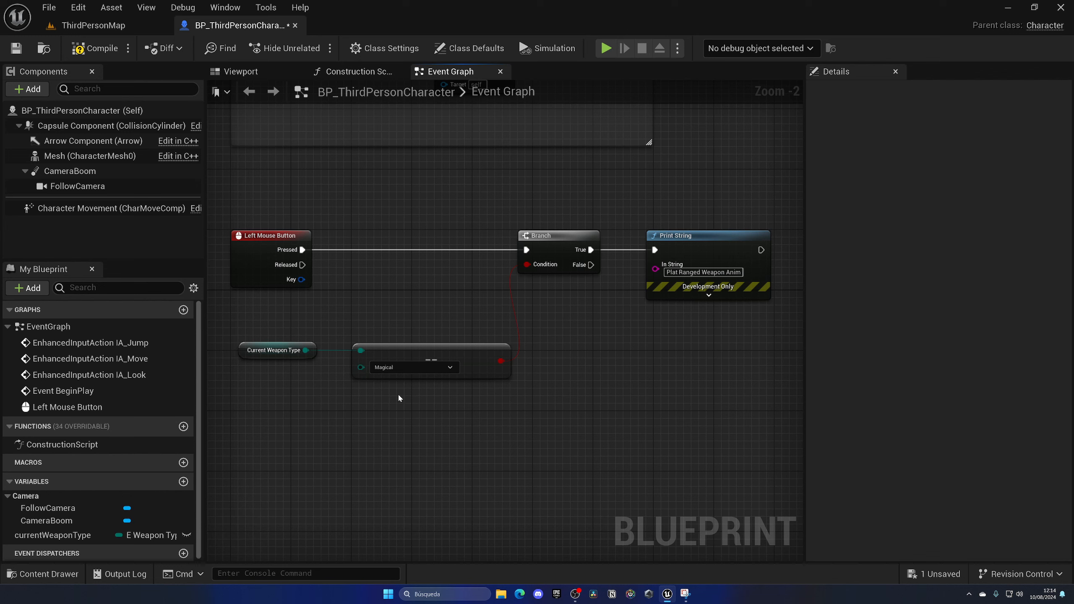
pyautogui.moveTo(404, 396)
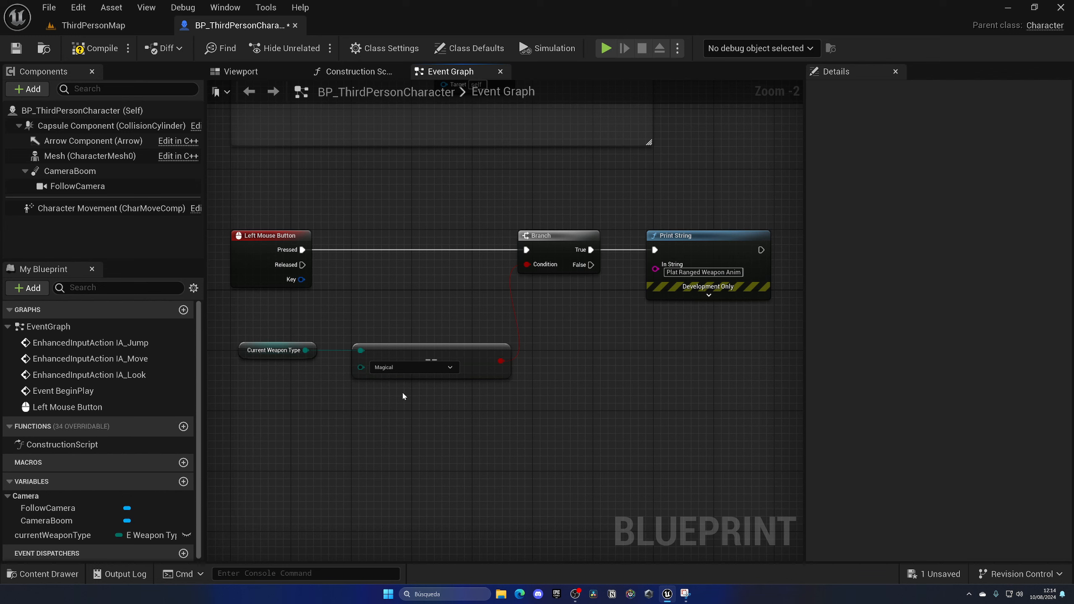
pyautogui.moveTo(369, 323)
pyautogui.write('s')
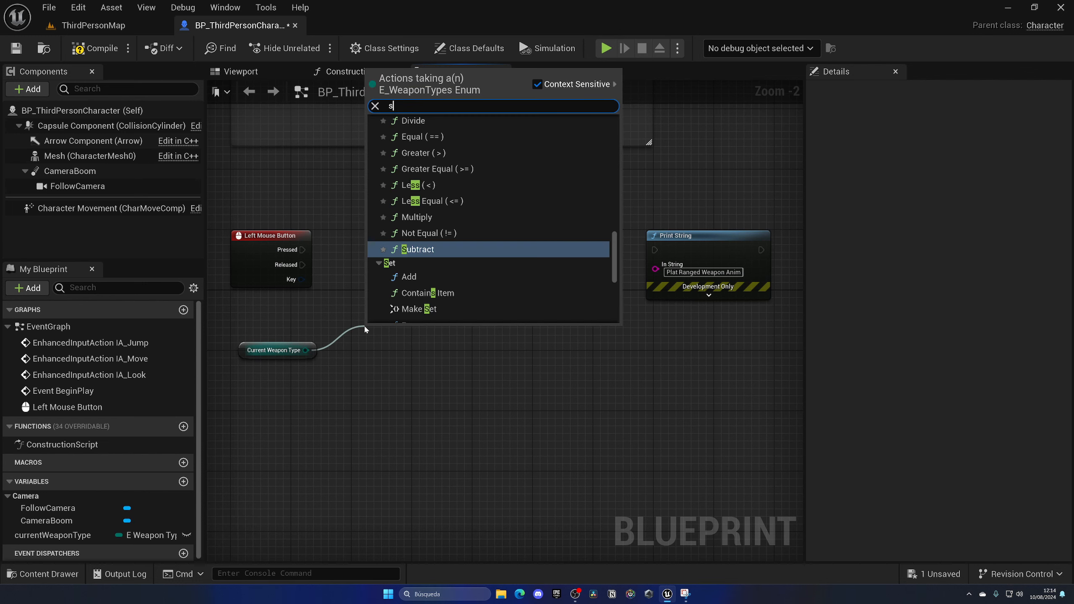
pyautogui.write('wit')
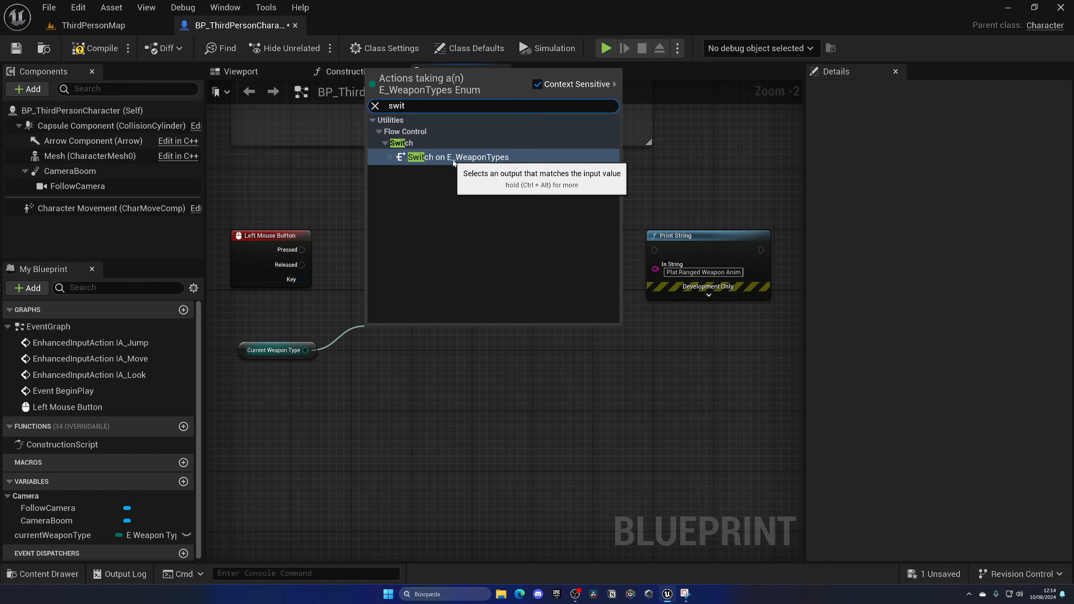
pyautogui.moveTo(467, 165)
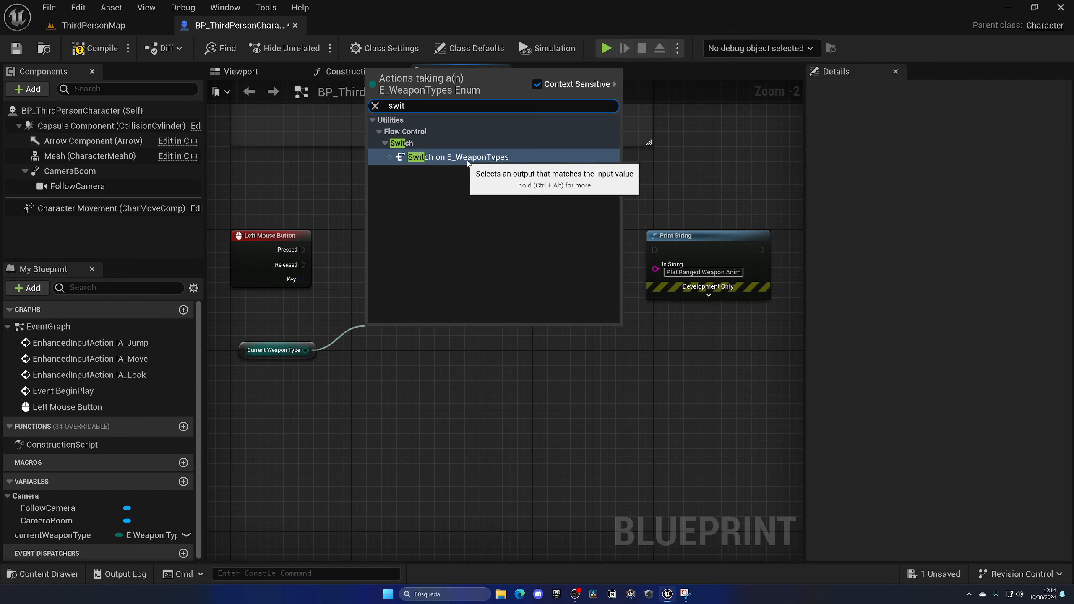
pyautogui.click(458, 157)
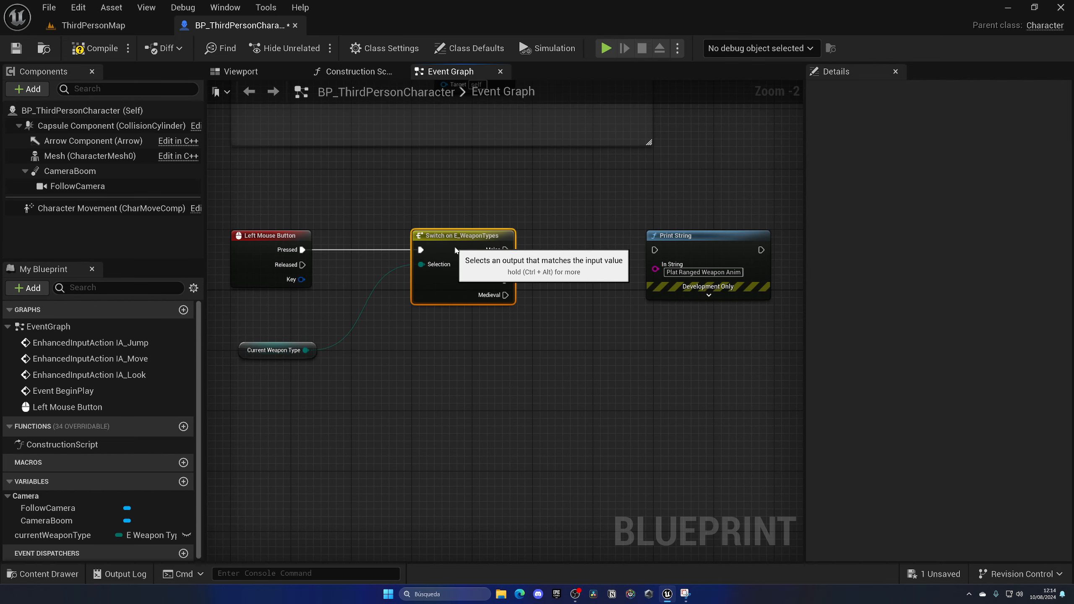
pyautogui.click(277, 350)
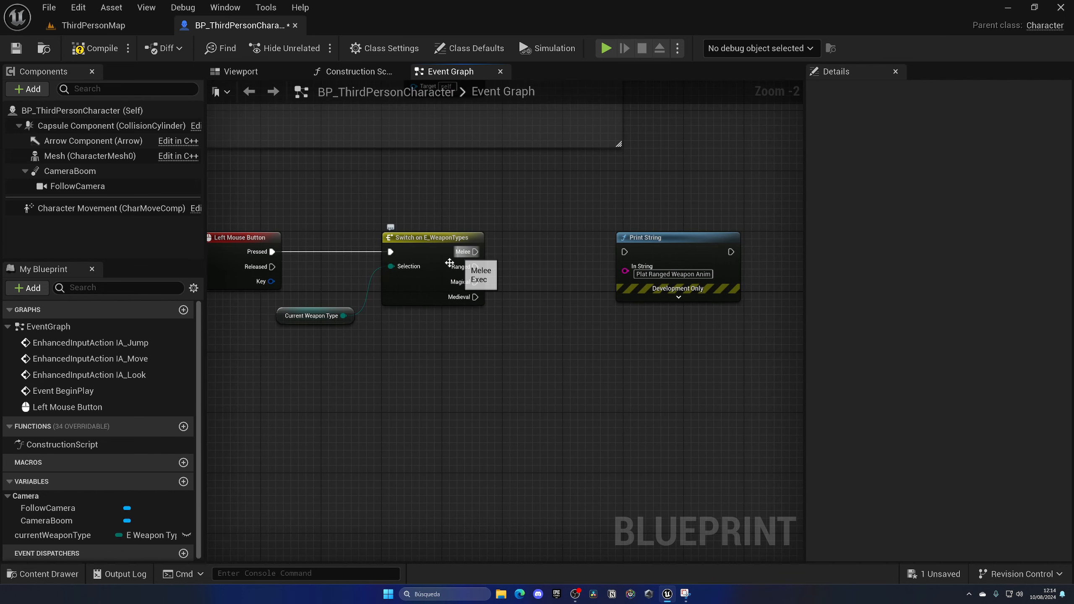
# Step: Select the currentWeaponType variable to show its settings in Details
pyautogui.click(312, 316)
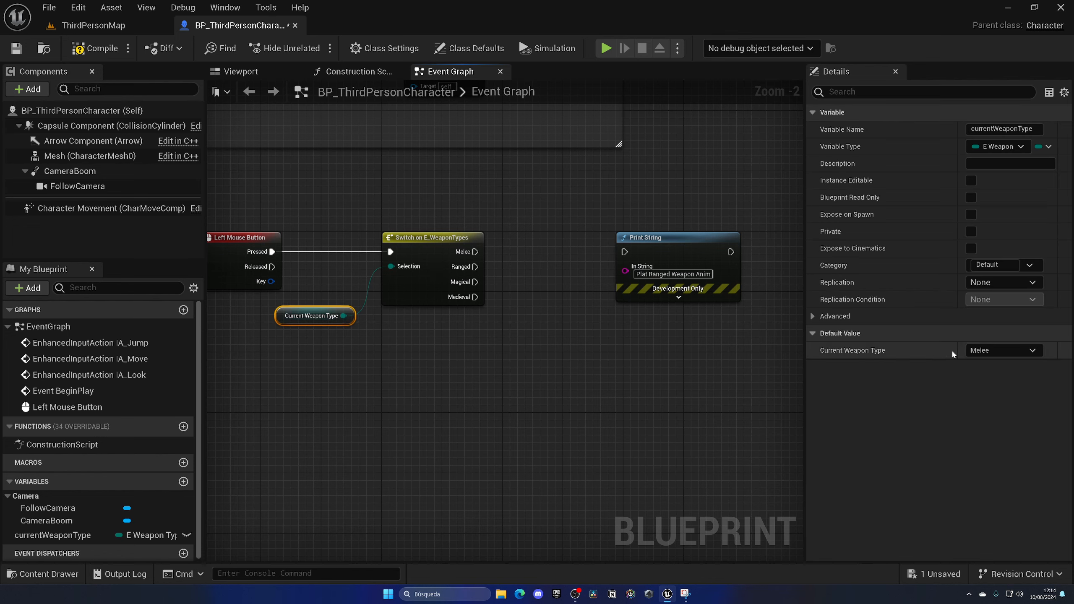
pyautogui.moveTo(476, 258)
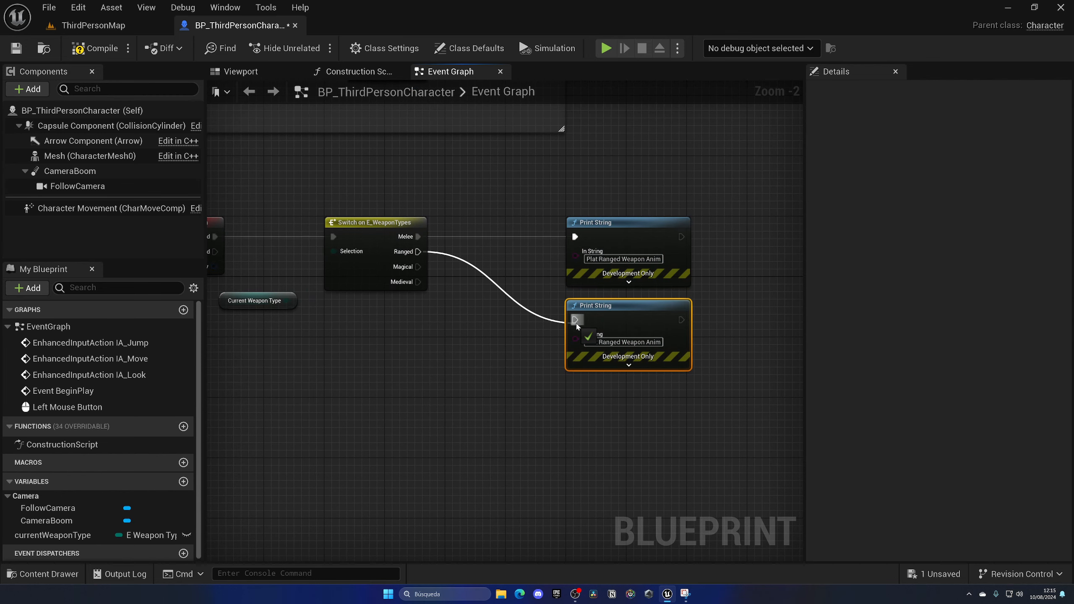
pyautogui.moveTo(575, 256)
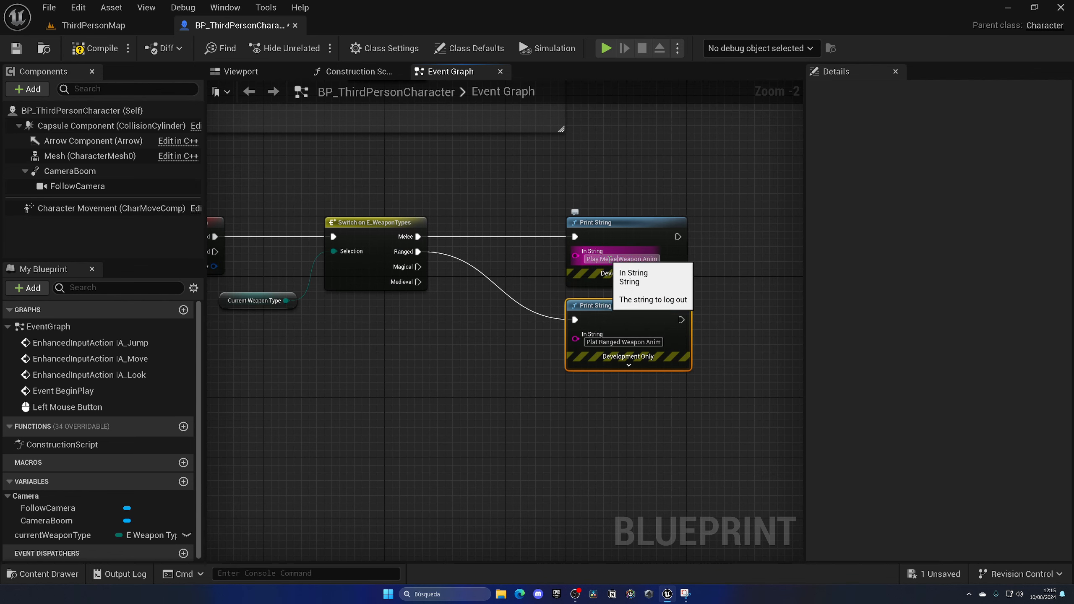
pyautogui.moveTo(140, 115)
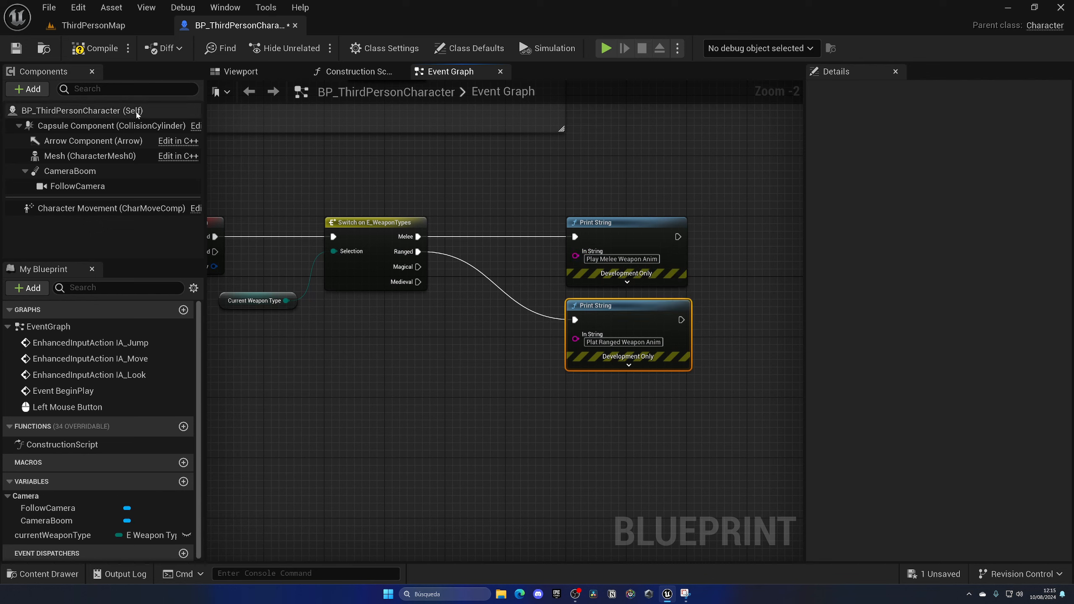
pyautogui.moveTo(599, 342)
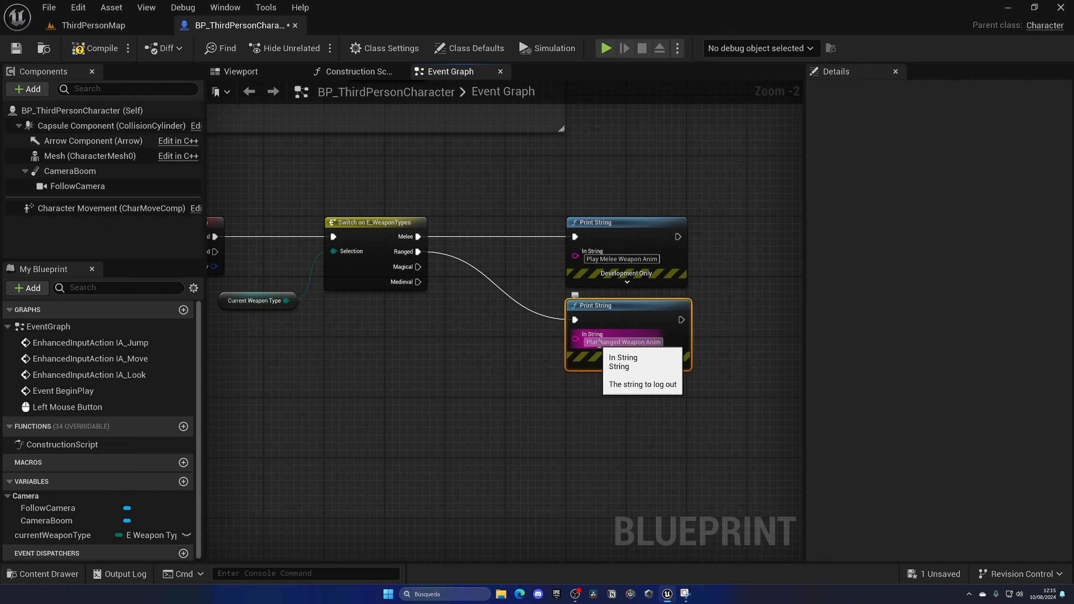
pyautogui.moveTo(78, 198)
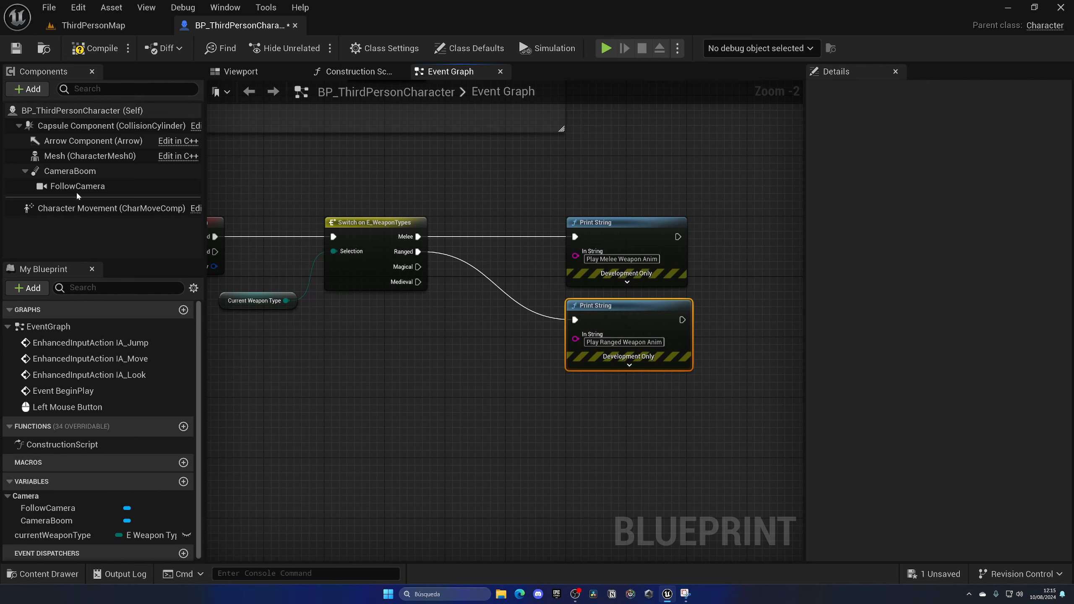
pyautogui.click(52, 536)
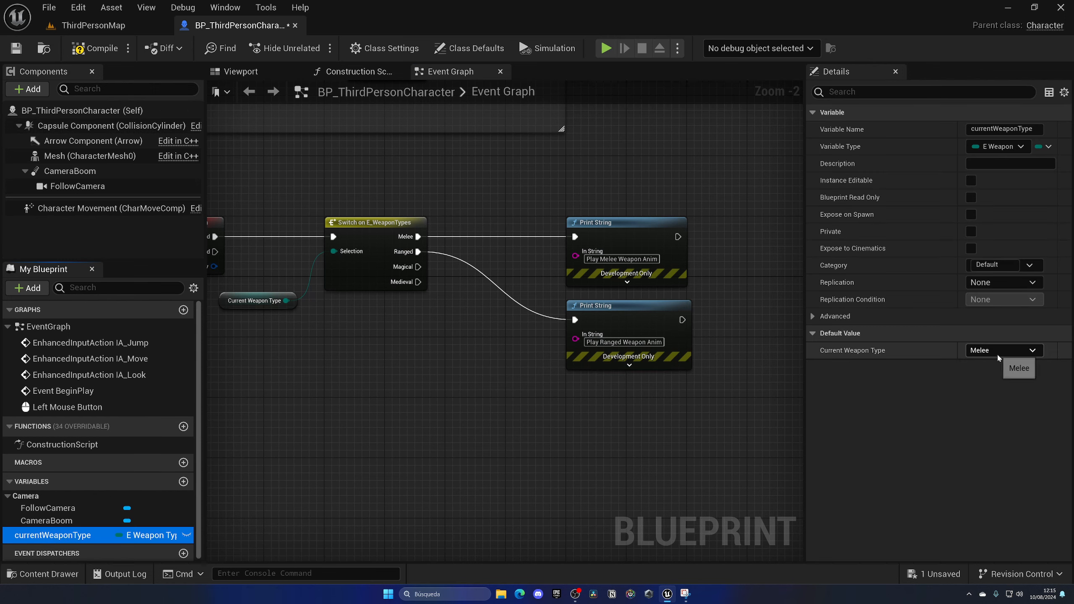
pyautogui.moveTo(122, 38)
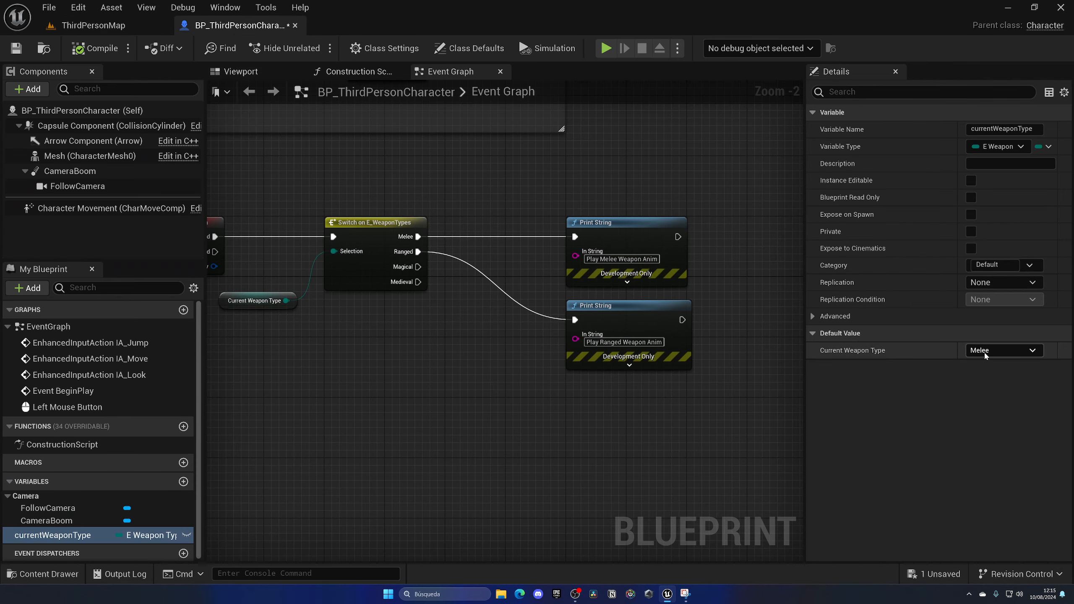
# Step: Set currentWeaponType's default to Ranged, play-test the level, and return to the Blueprint
pyautogui.click(1004, 351)
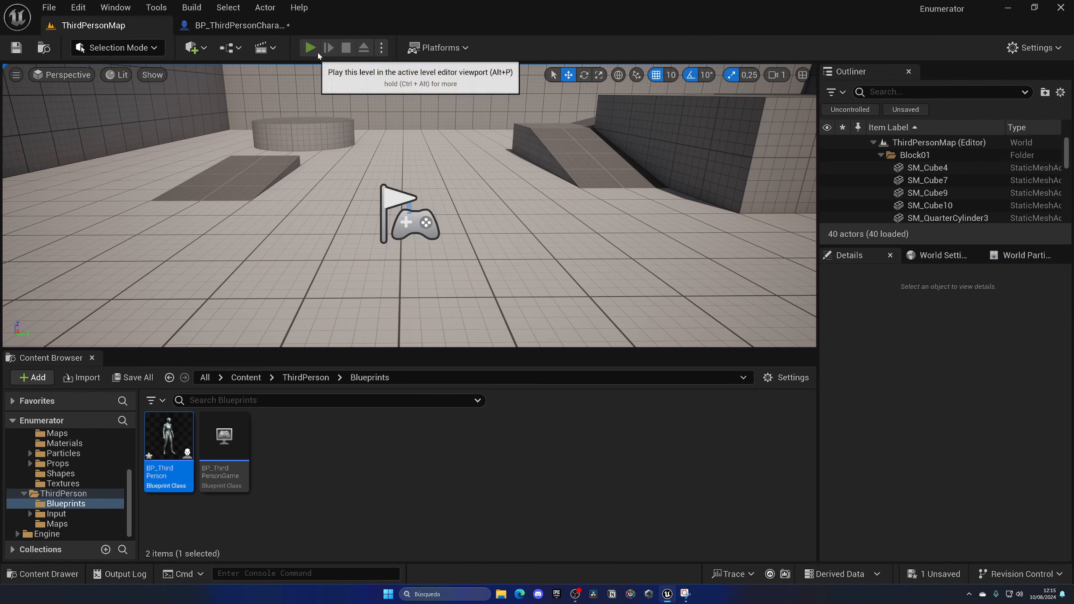
pyautogui.click(310, 48)
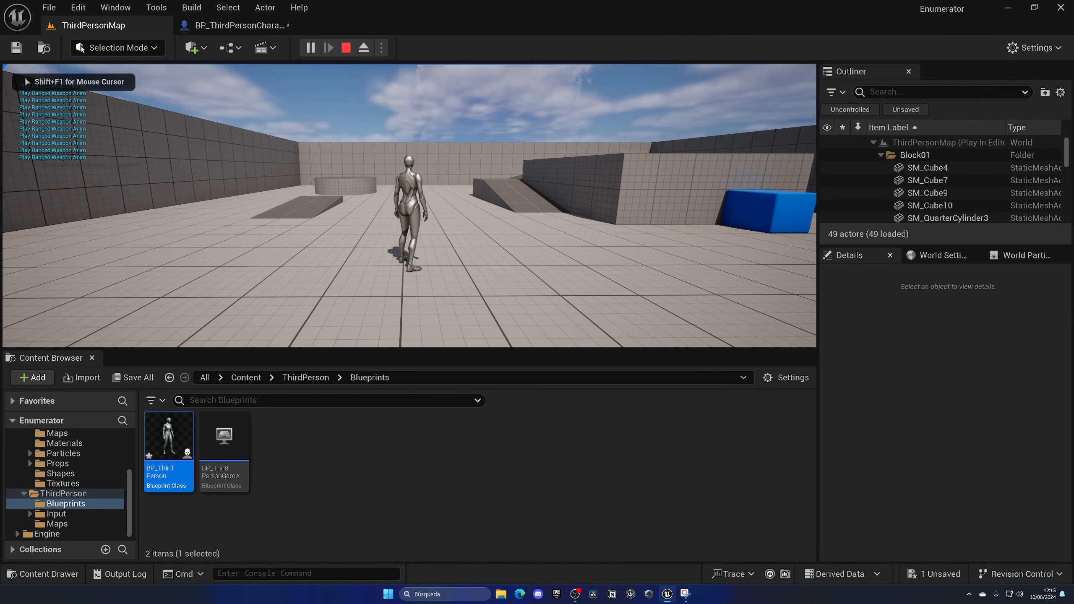
pyautogui.click(236, 25)
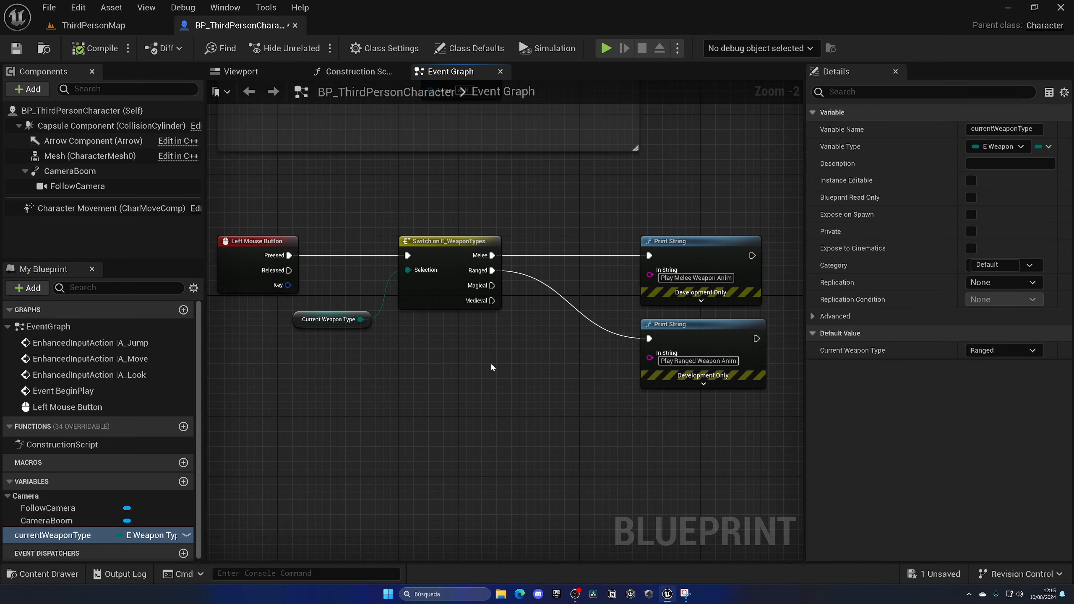
pyautogui.moveTo(585, 266)
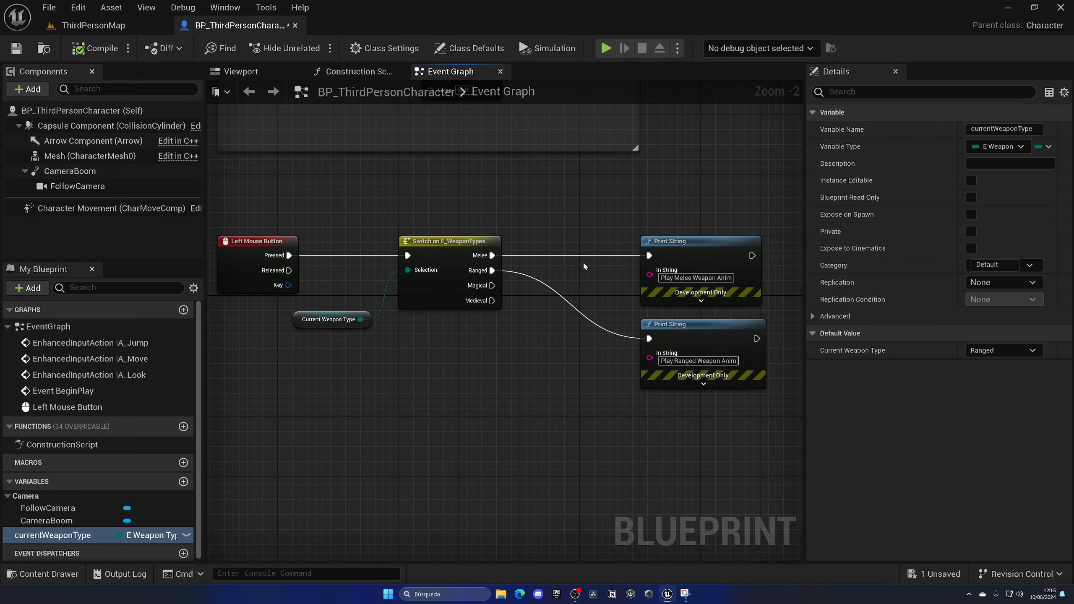
pyautogui.moveTo(355, 351)
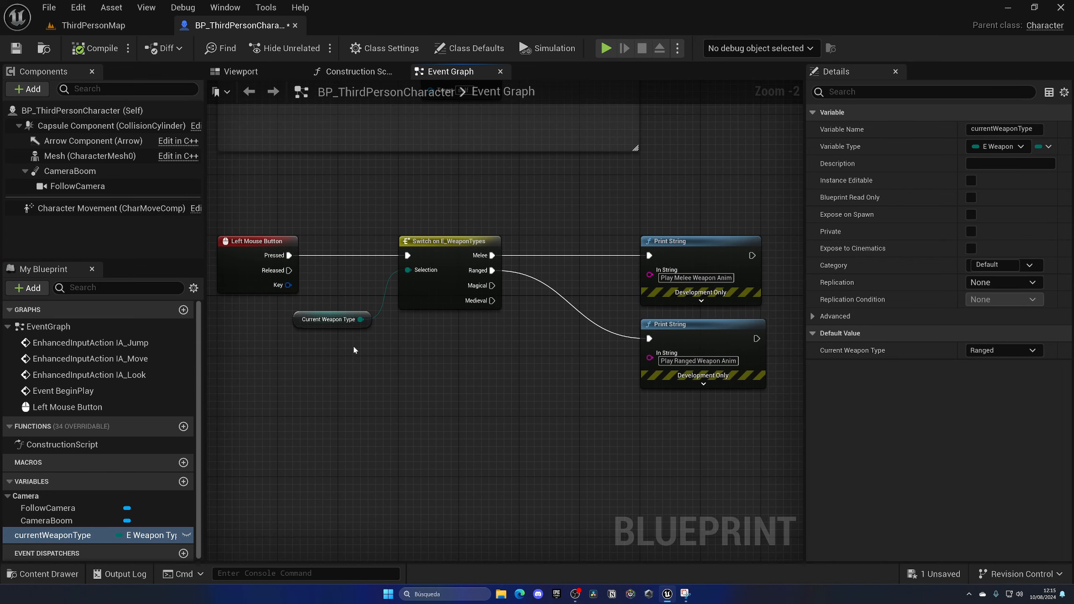
# Step: Add a SET currentWeaponType node wired from Left Mouse Button Pressed, set to Melee
pyautogui.click(1004, 350)
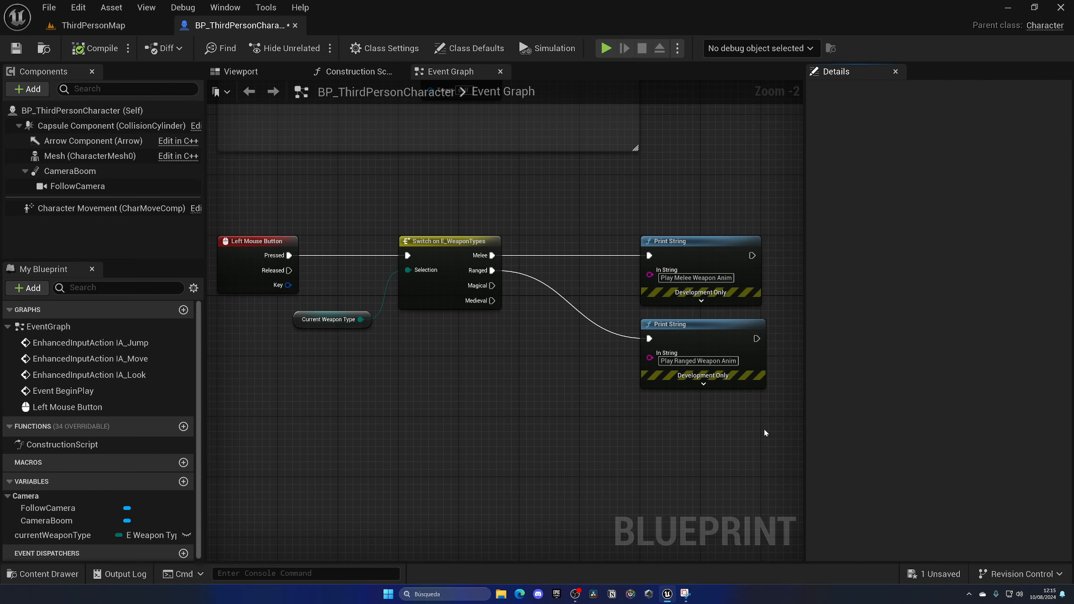
pyautogui.moveTo(345, 361)
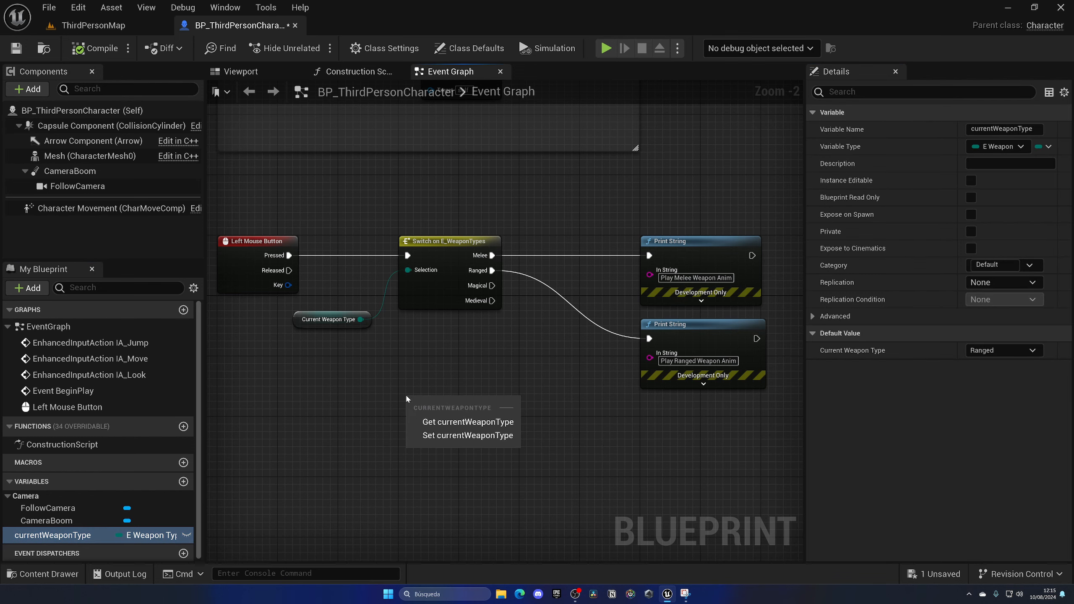
pyautogui.click(468, 435)
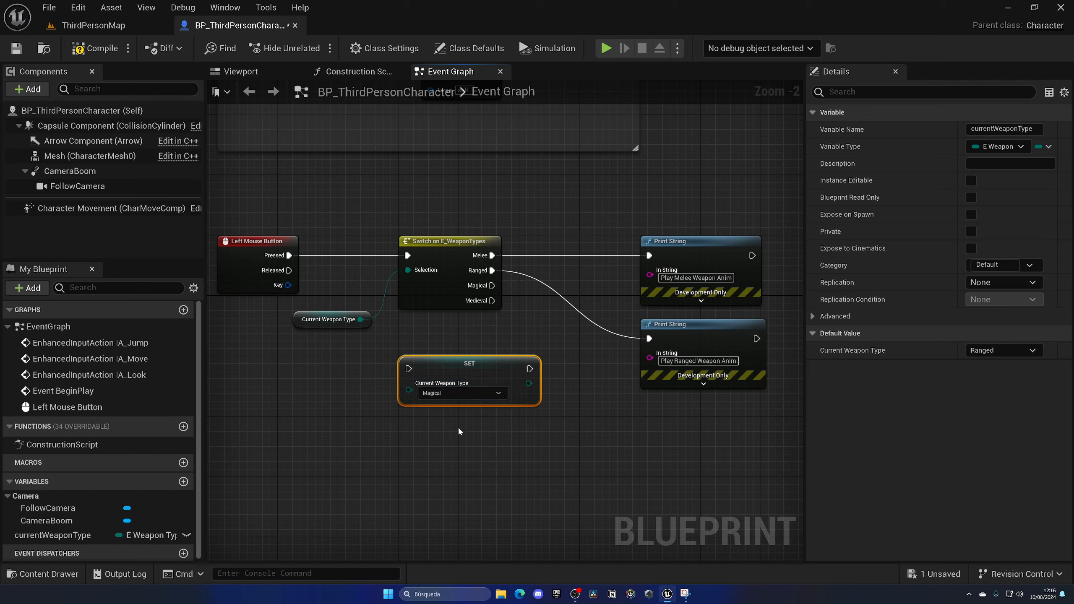
pyautogui.click(462, 393)
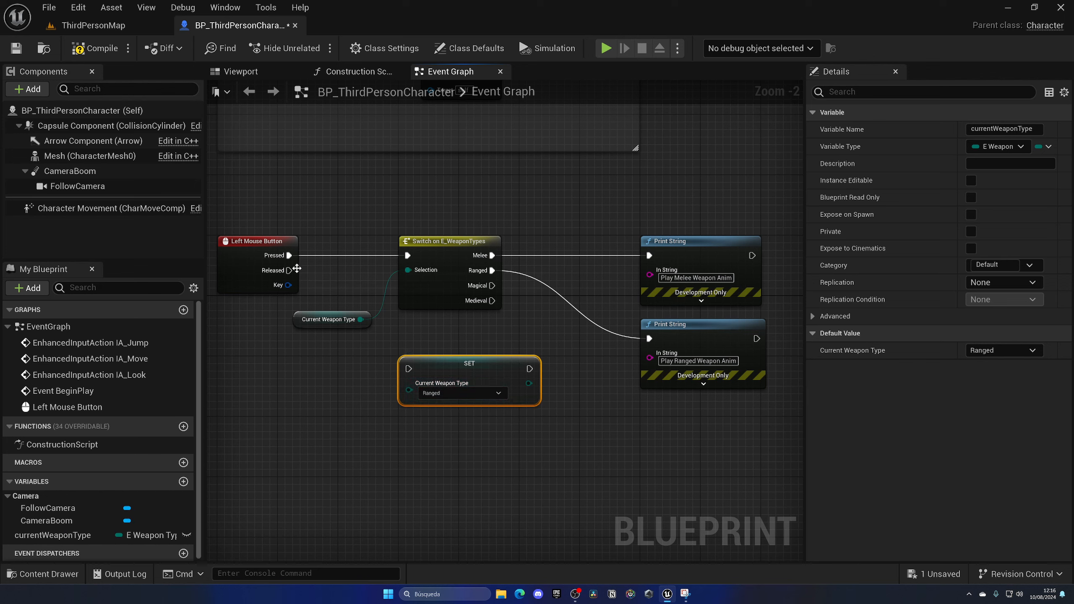
pyautogui.moveTo(468, 363); pyautogui.dragTo(355, 393)
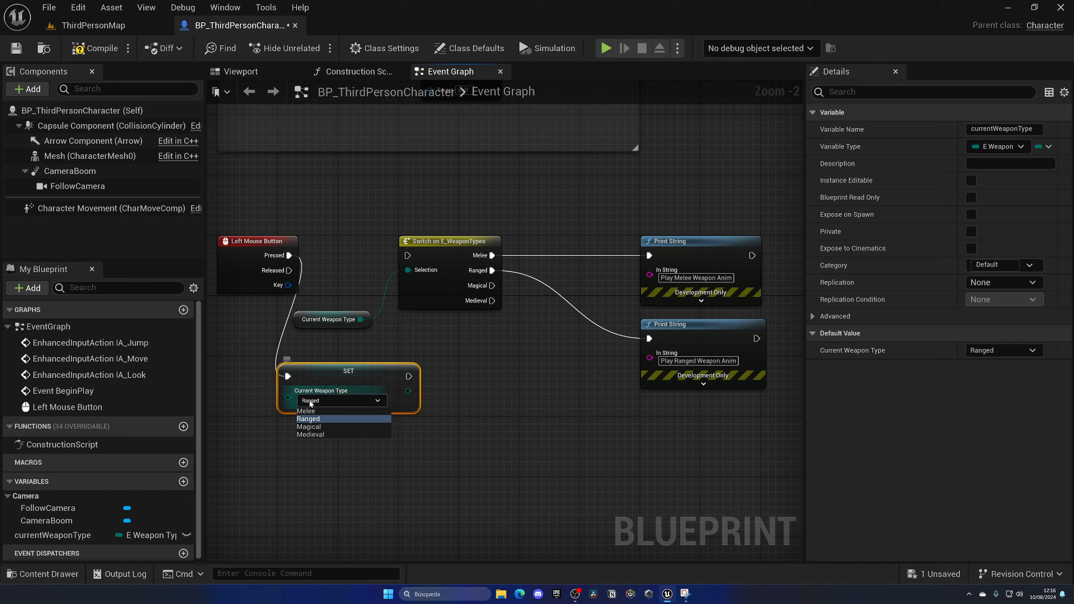
pyautogui.click(311, 435)
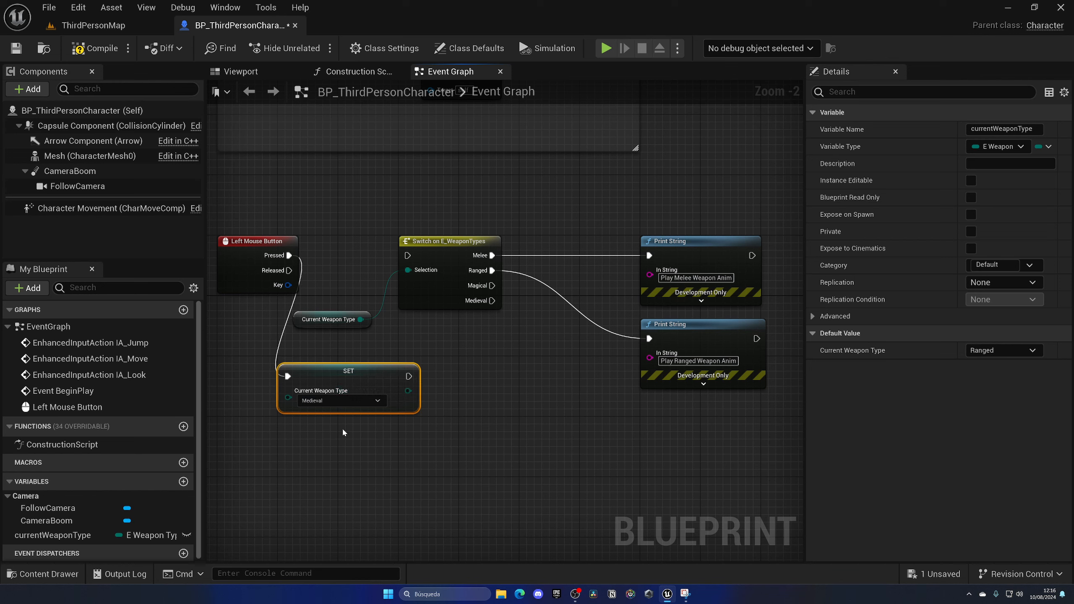
pyautogui.click(341, 401)
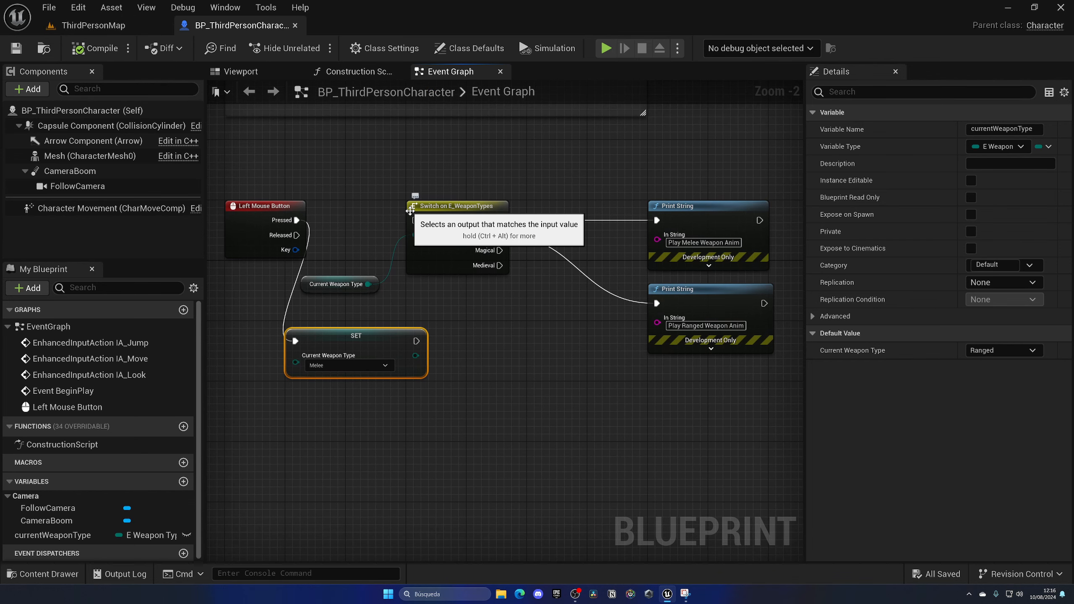
pyautogui.moveTo(402, 322)
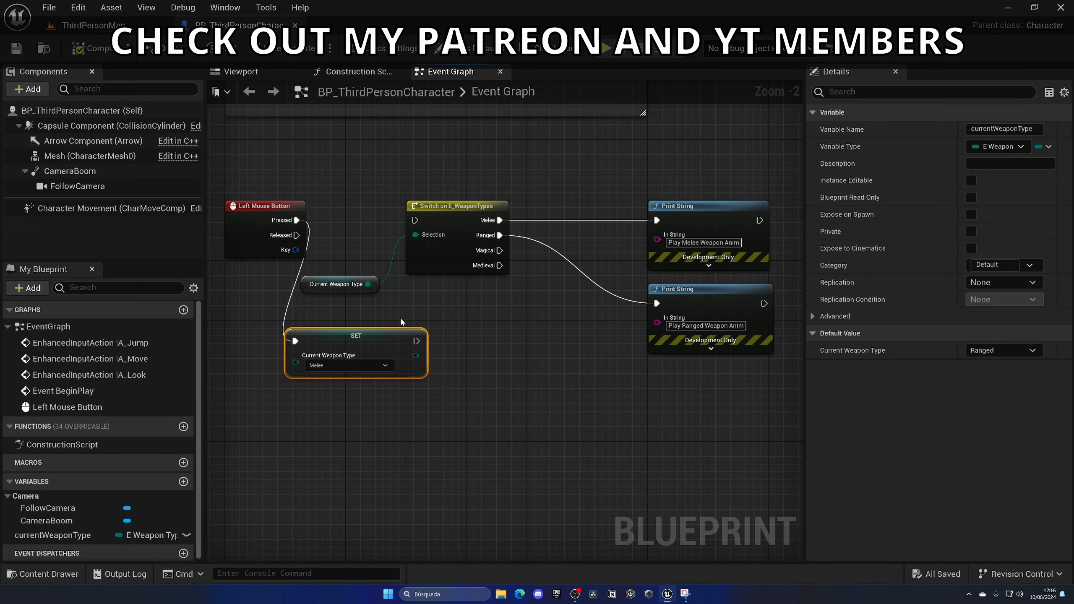
pyautogui.moveTo(410, 299)
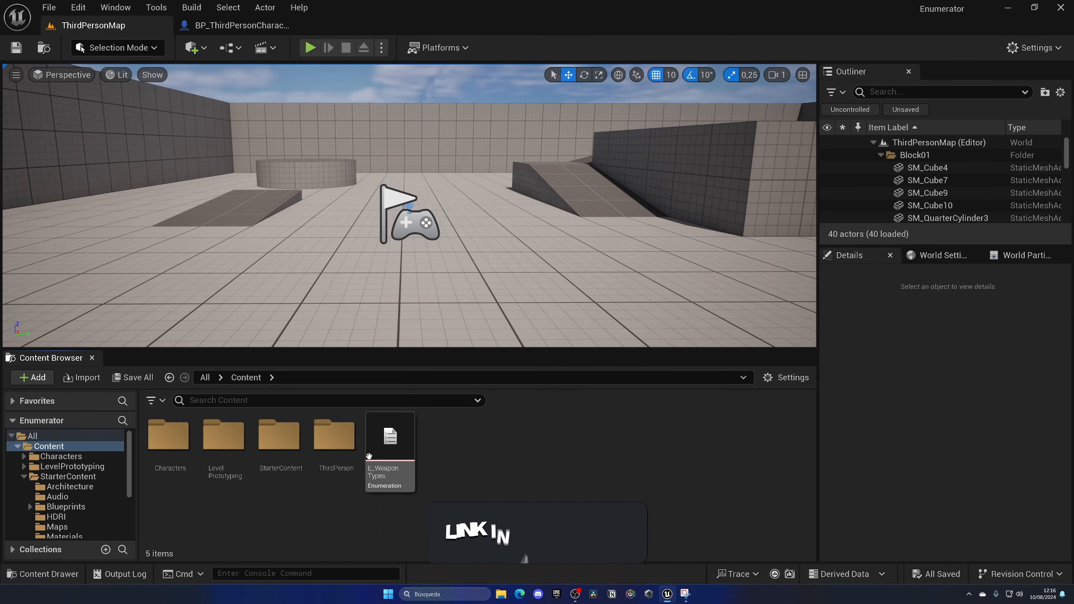
# Step: Open the E_WeaponTypes enumeration asset from the Content Browser
pyautogui.doubleClick(390, 436)
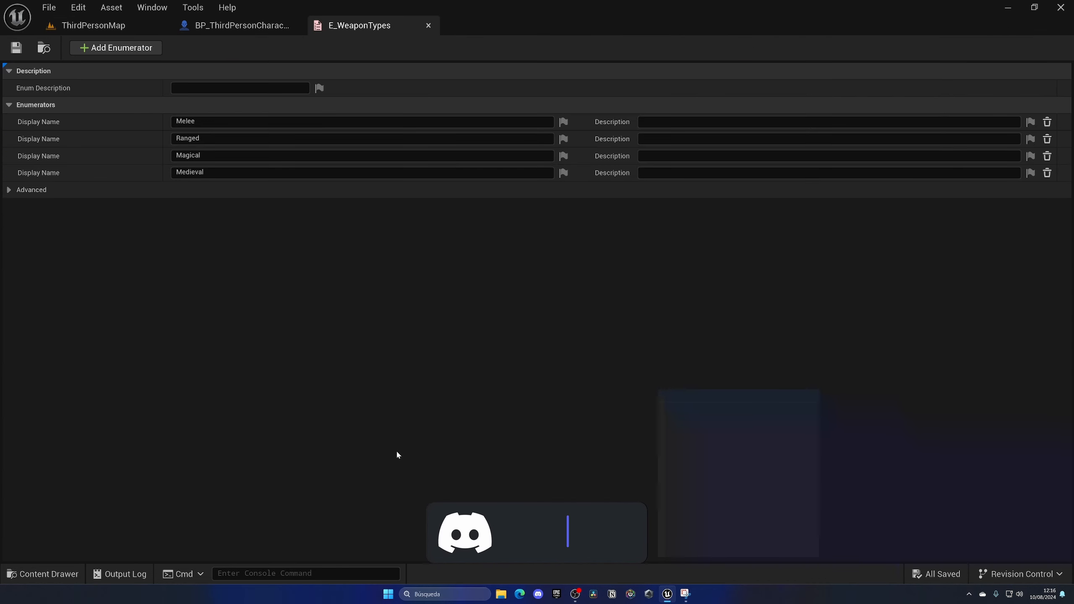